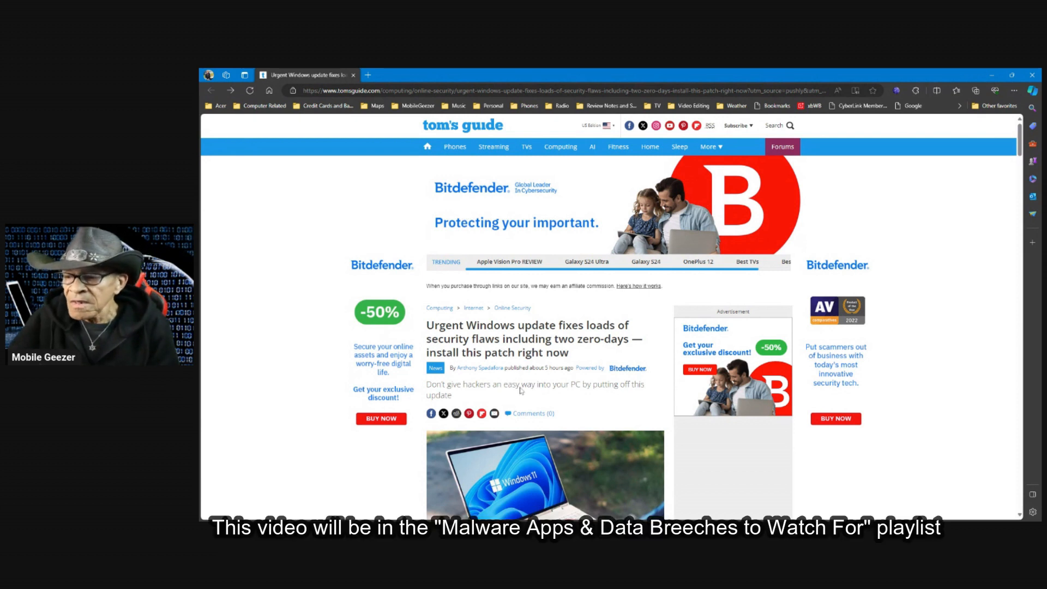
{"action": "mouse_move", "coordinate": [499, 378]}
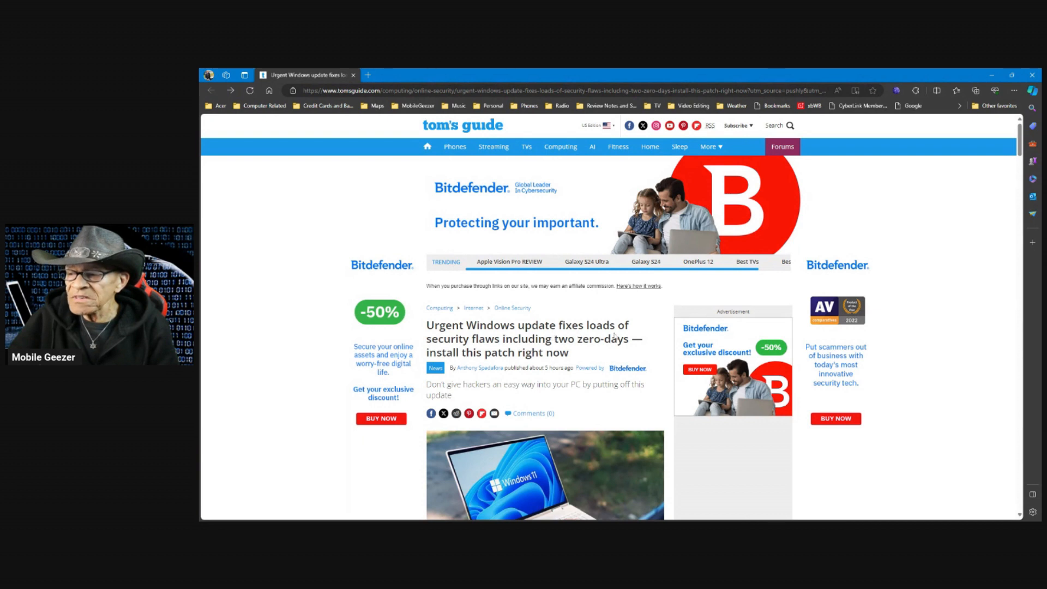
{"action": "mouse_move", "coordinate": [502, 347]}
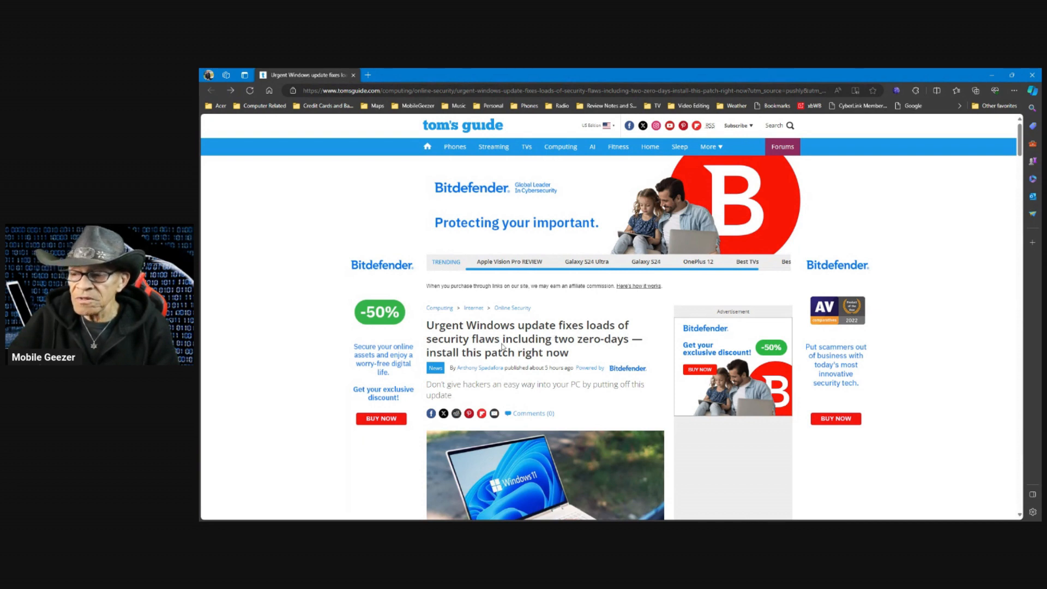
{"action": "mouse_move", "coordinate": [593, 350]}
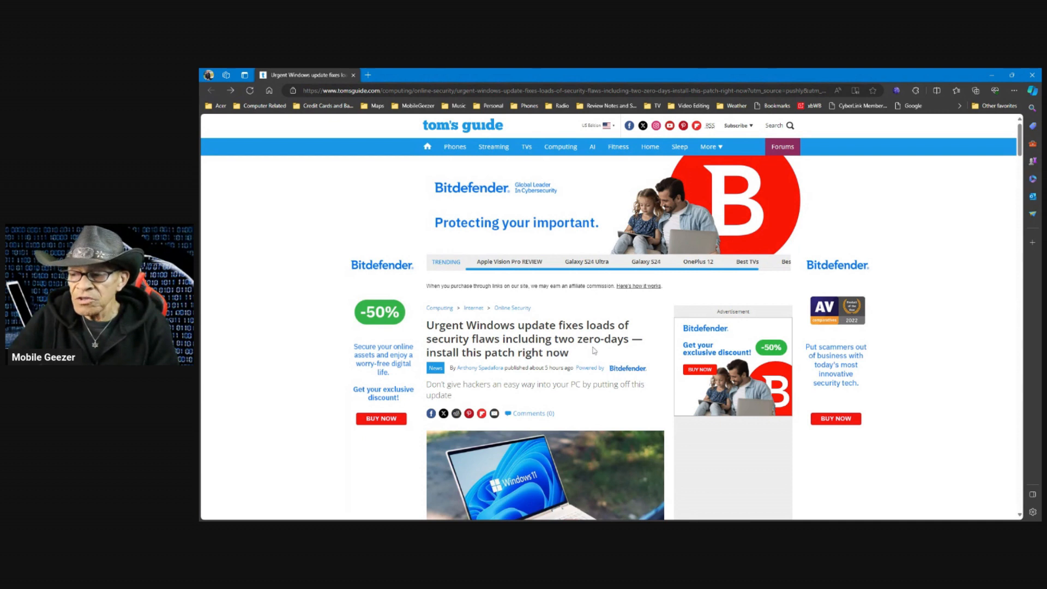
{"action": "mouse_move", "coordinate": [460, 362]}
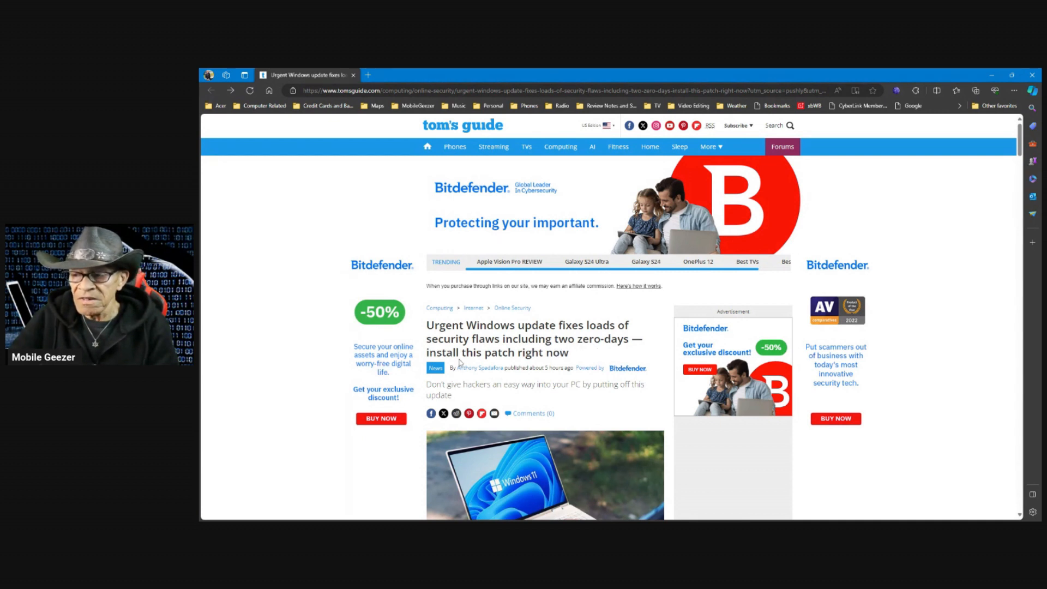
- Switch the Tom's Guide urgent Windows update article into the reader view extension's clutter-free layout
{"action": "scroll", "scroll_direction": "down", "scroll_amount": 3}
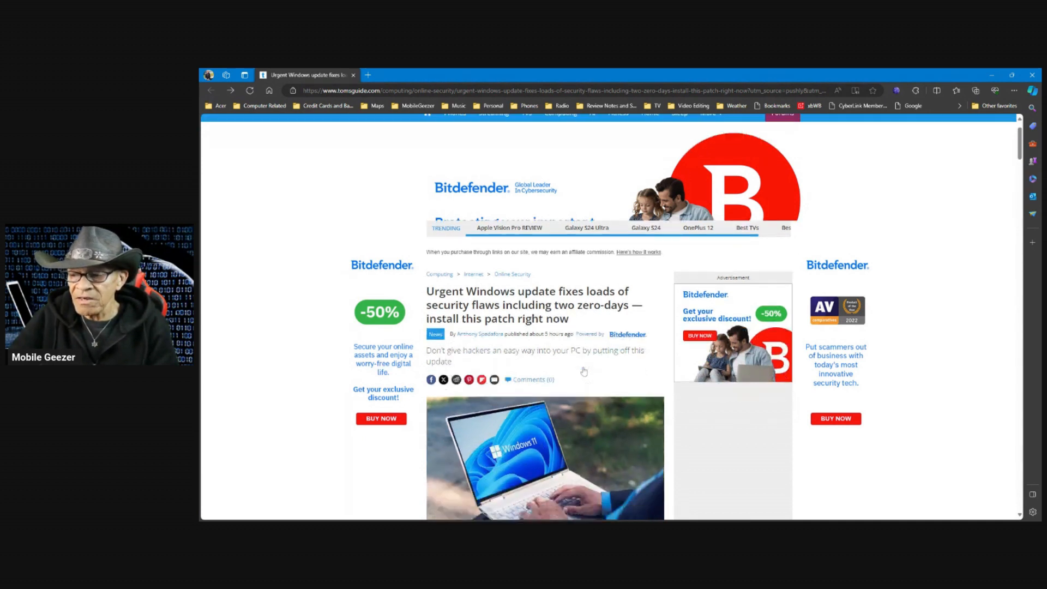
{"action": "scroll", "scroll_direction": "down", "scroll_amount": 3}
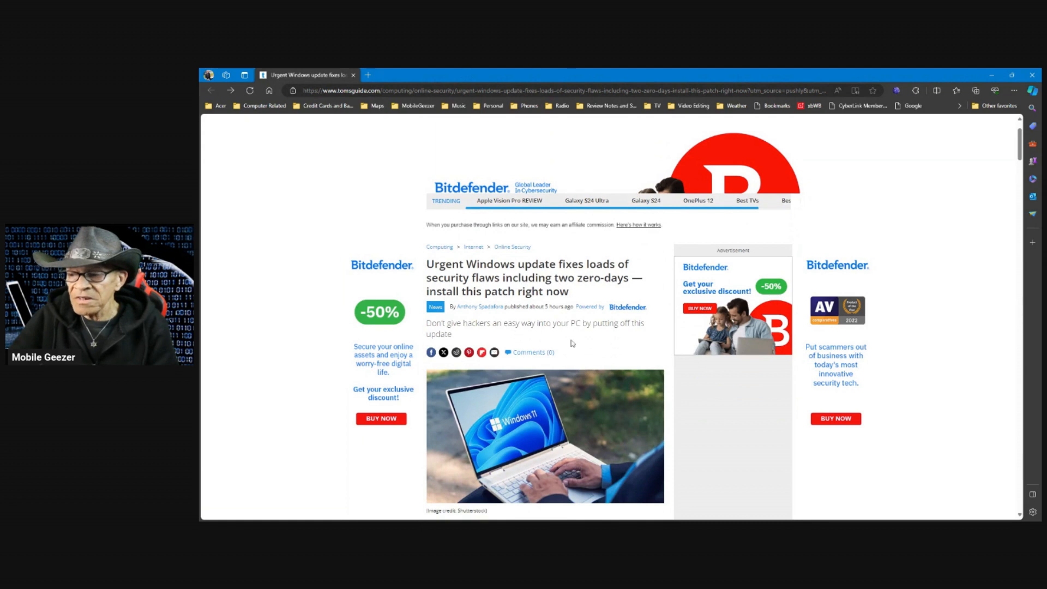
{"action": "mouse_move", "coordinate": [661, 339]}
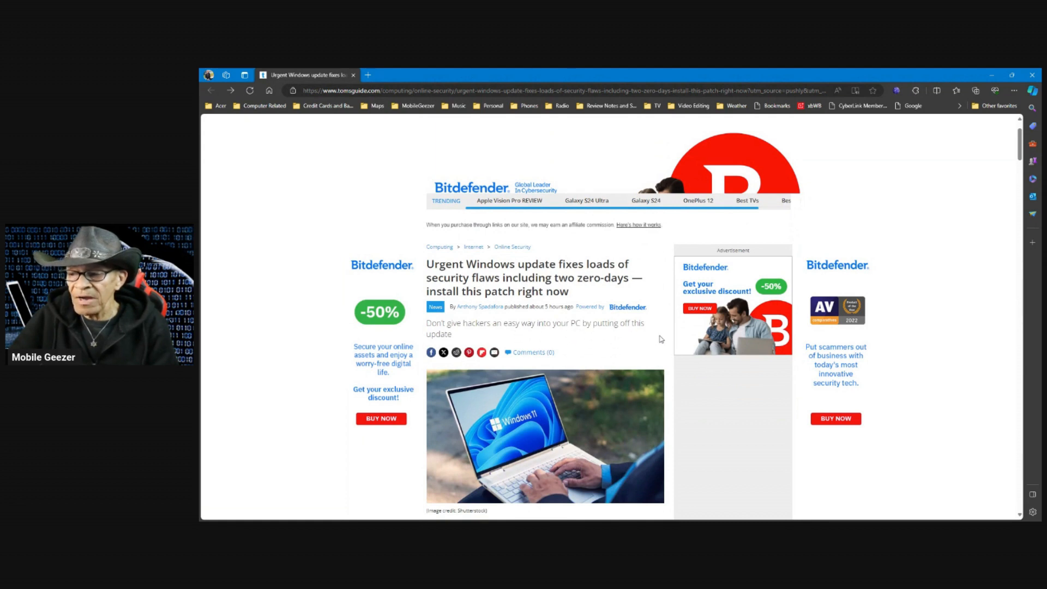
{"action": "mouse_move", "coordinate": [767, 259]}
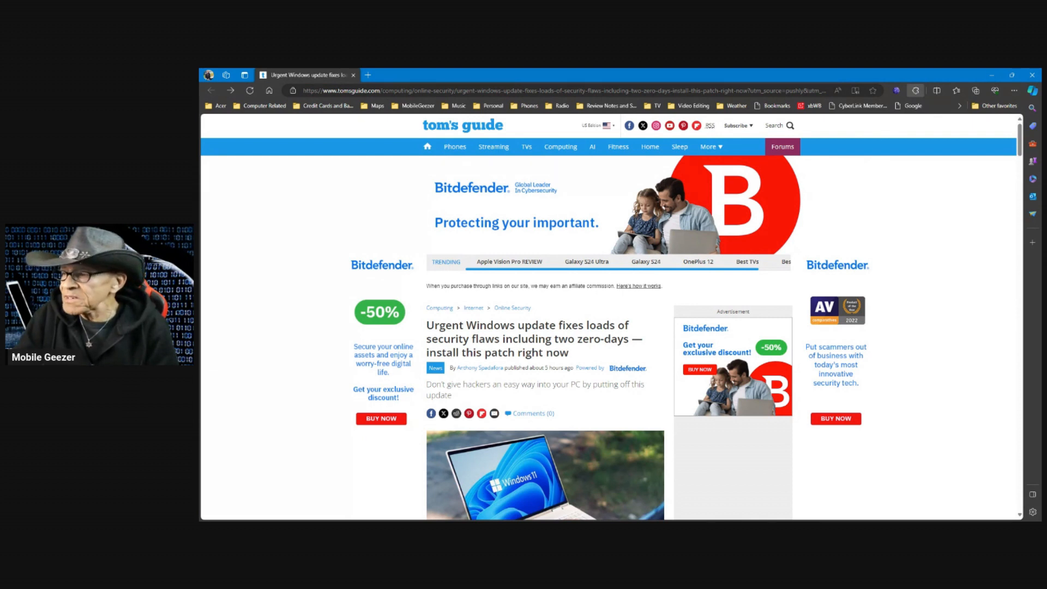
{"action": "mouse_move", "coordinate": [908, 102]}
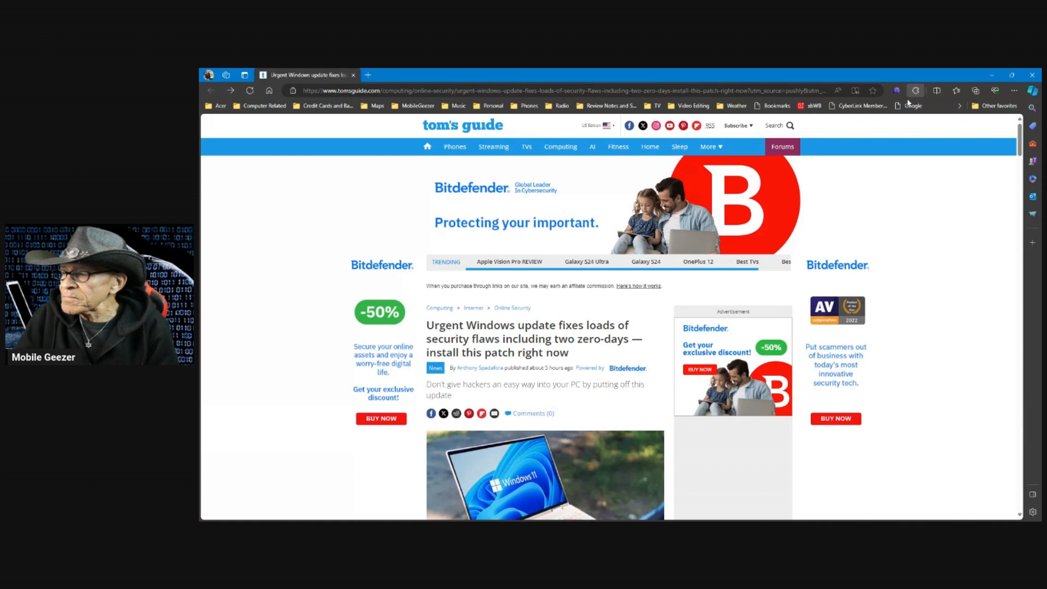
{"action": "left_click", "coordinate": [250, 91]}
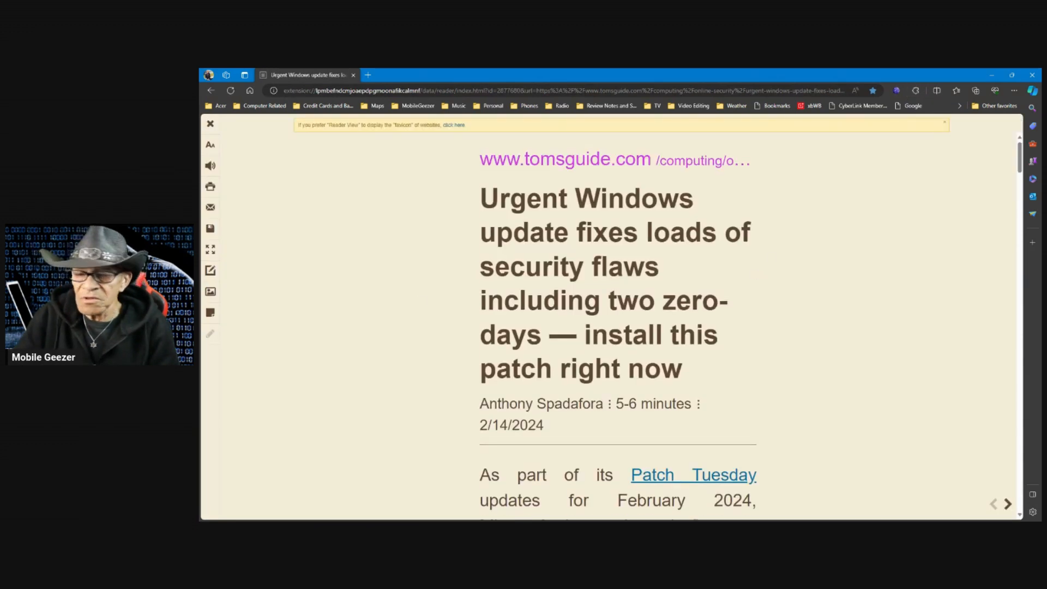
- Read down past the headline to the paragraph on the 73 vulnerabilities and two zero-days
{"action": "left_click", "coordinate": [1010, 76]}
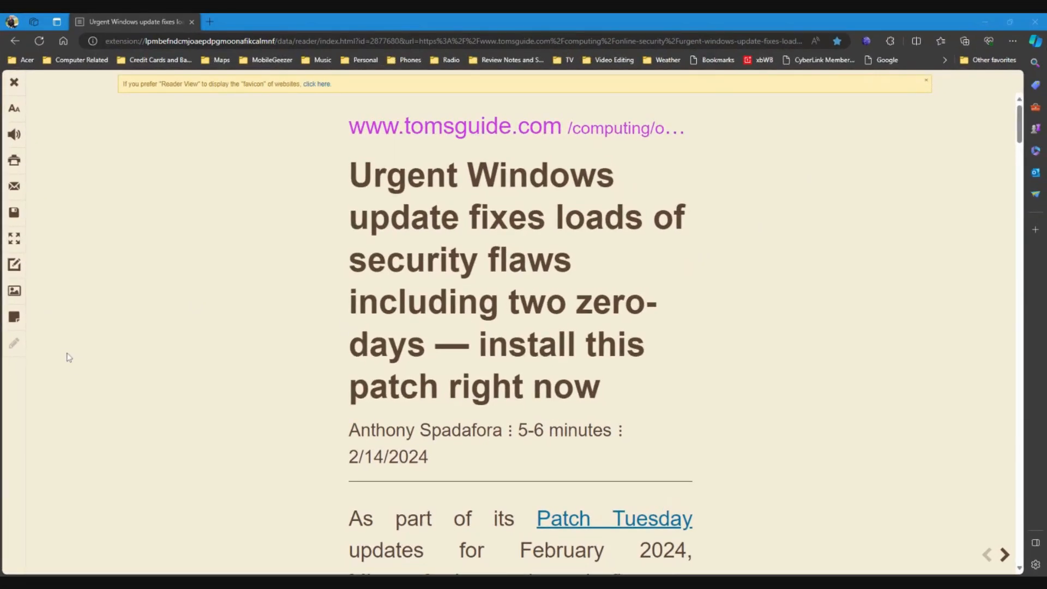
{"action": "scroll", "scroll_direction": "down", "scroll_amount": 3}
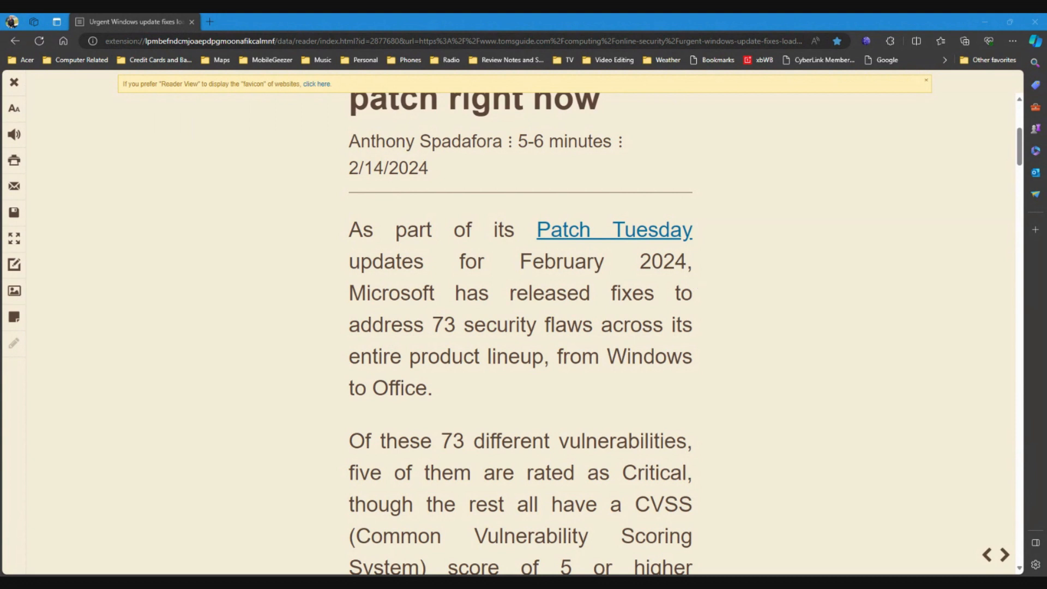
{"action": "mouse_move", "coordinate": [715, 281]}
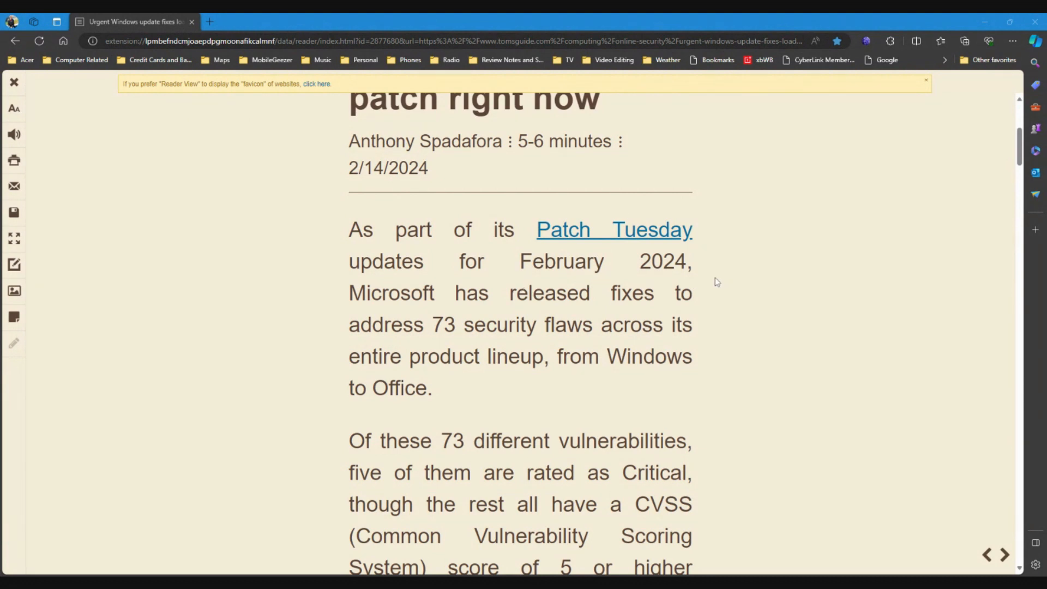
{"action": "mouse_move", "coordinate": [617, 309]}
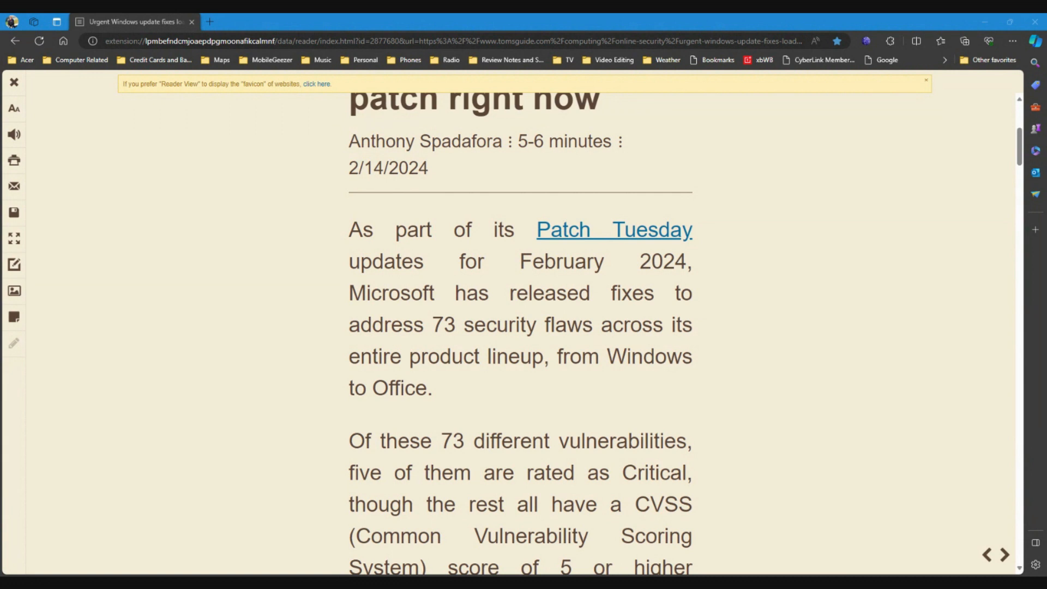
{"action": "mouse_move", "coordinate": [626, 346]}
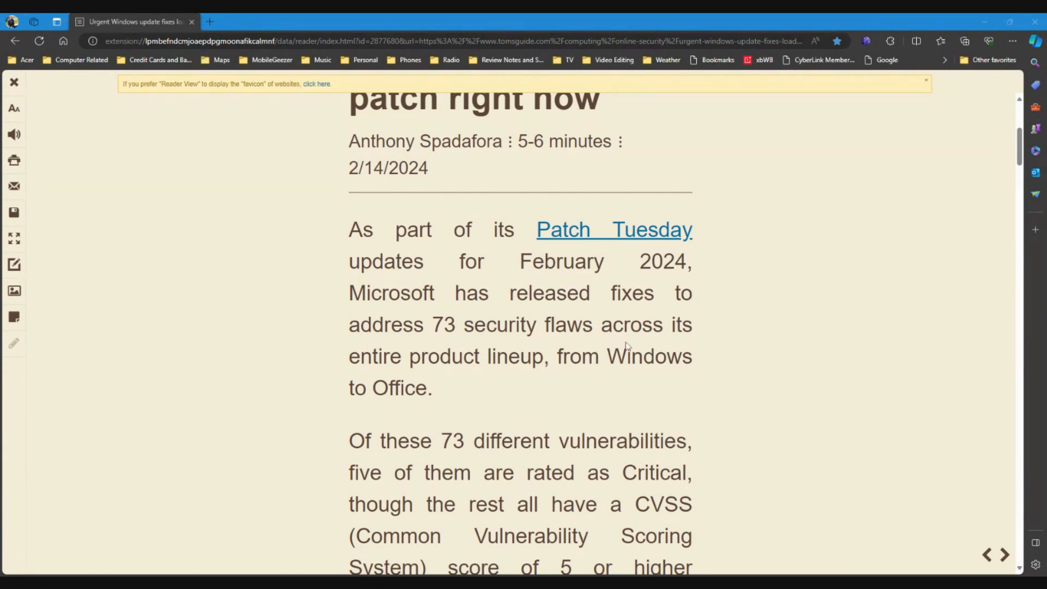
{"action": "mouse_move", "coordinate": [478, 383]}
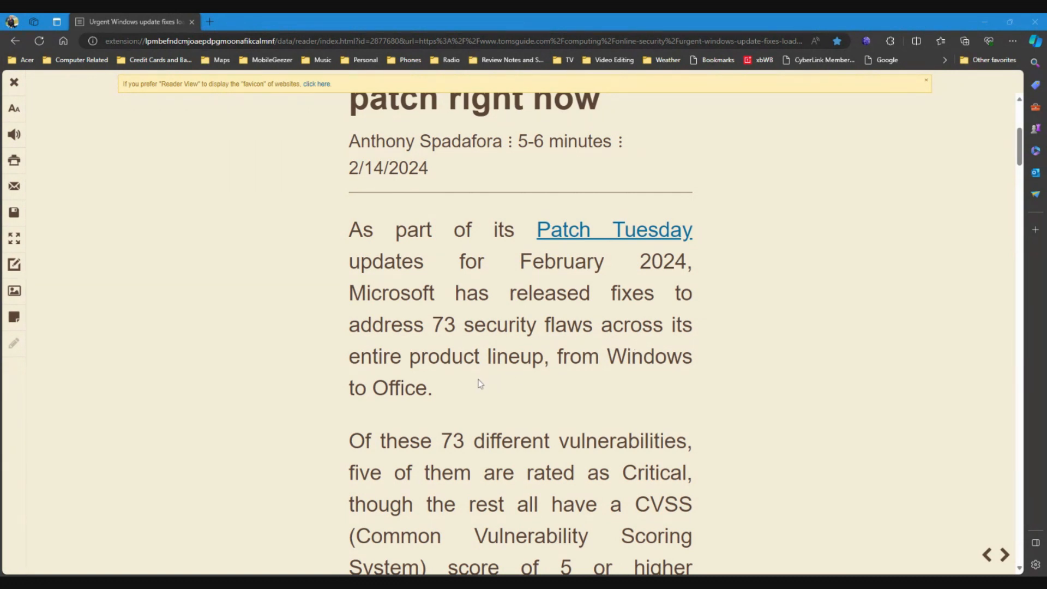
{"action": "mouse_move", "coordinate": [569, 389]}
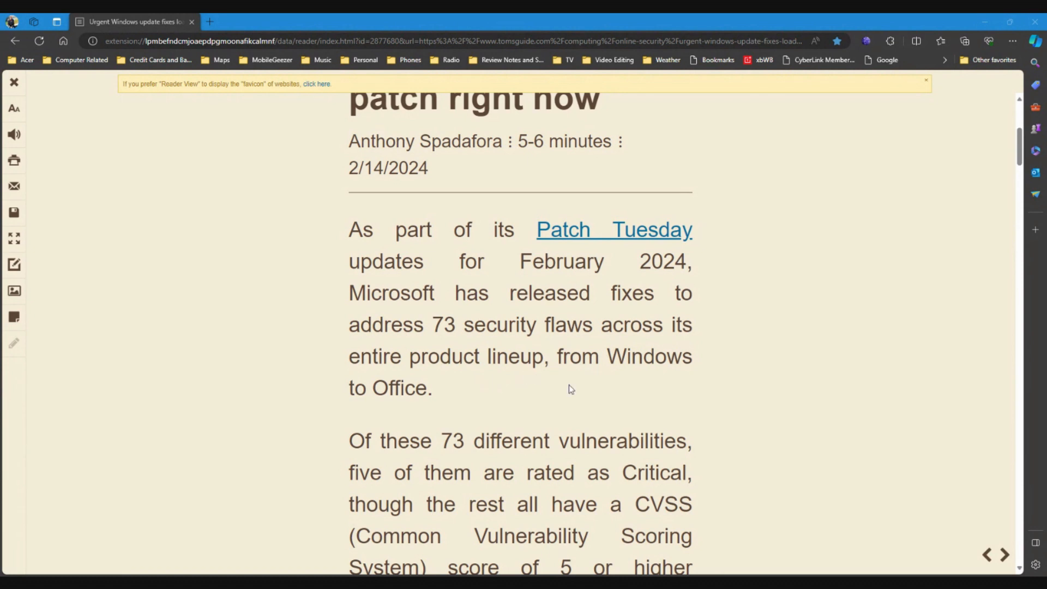
{"action": "scroll", "scroll_direction": "down", "scroll_amount": 3}
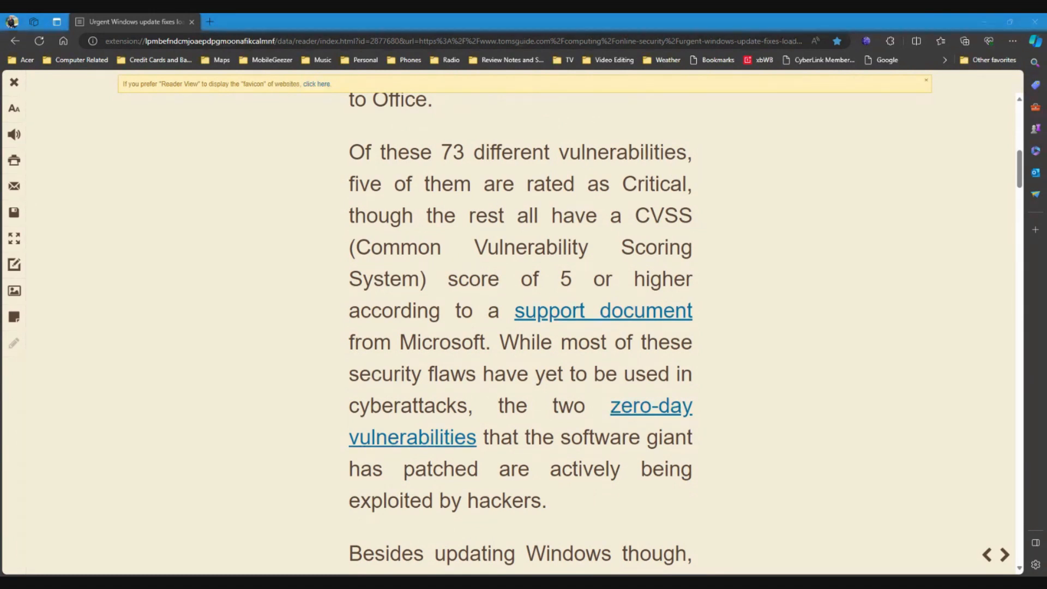
{"action": "mouse_move", "coordinate": [445, 231]}
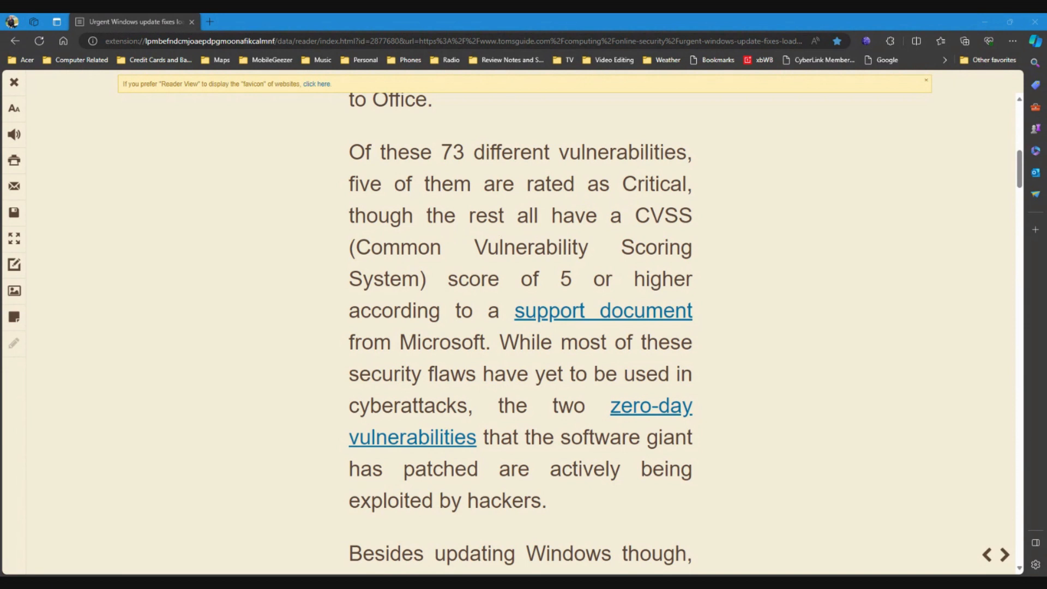
{"action": "mouse_move", "coordinate": [472, 264]}
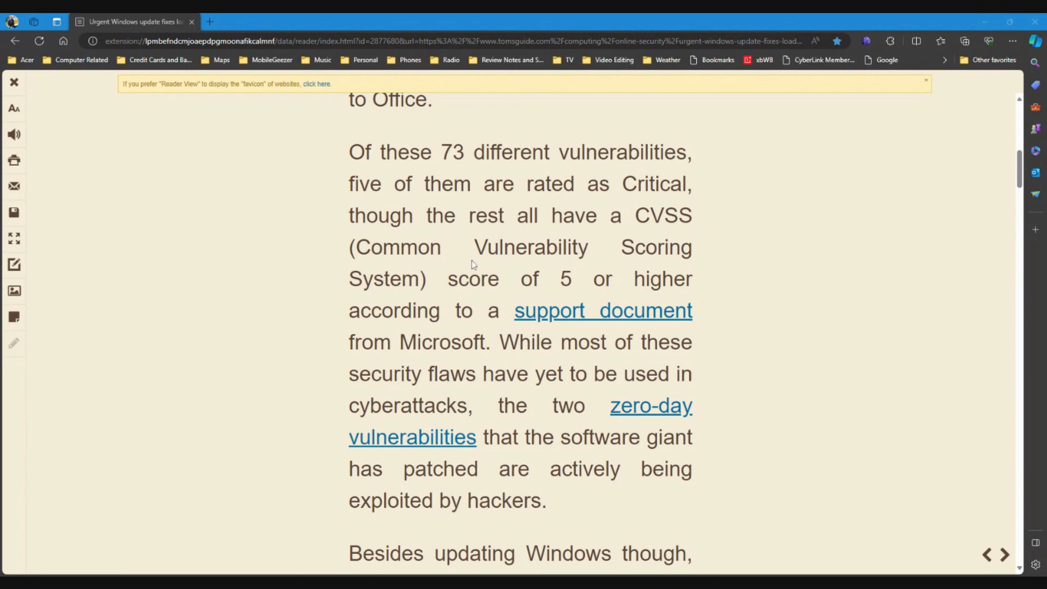
{"action": "mouse_move", "coordinate": [459, 296]}
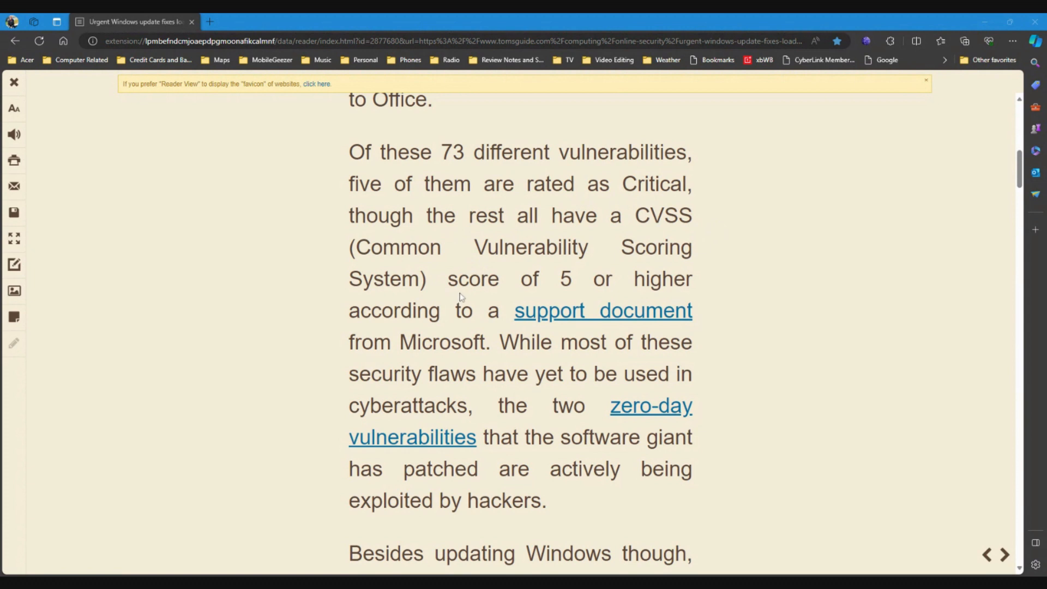
{"action": "mouse_move", "coordinate": [460, 297]}
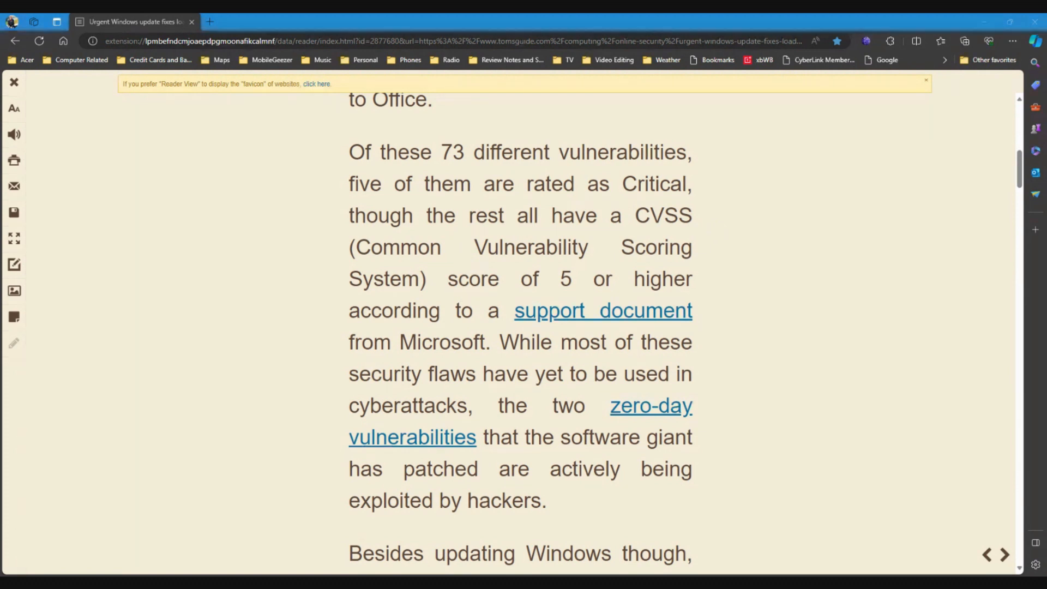
{"action": "mouse_move", "coordinate": [590, 326]}
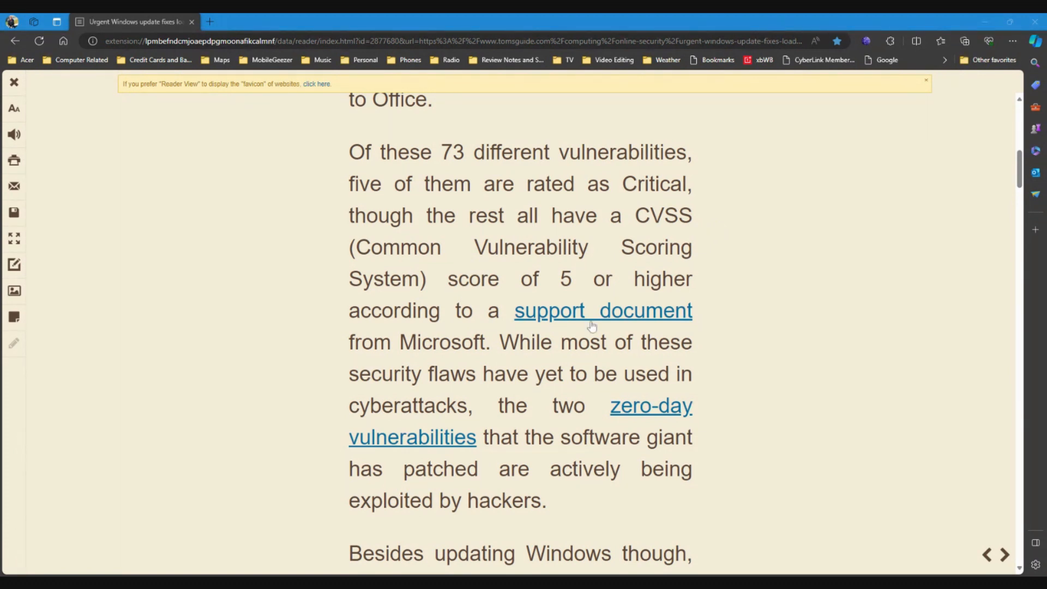
- Read through the Edge flaws and Hacker News paragraphs down to the 'Actively exploited zero-day flaws' heading
{"action": "scroll", "scroll_direction": "down", "scroll_amount": 3}
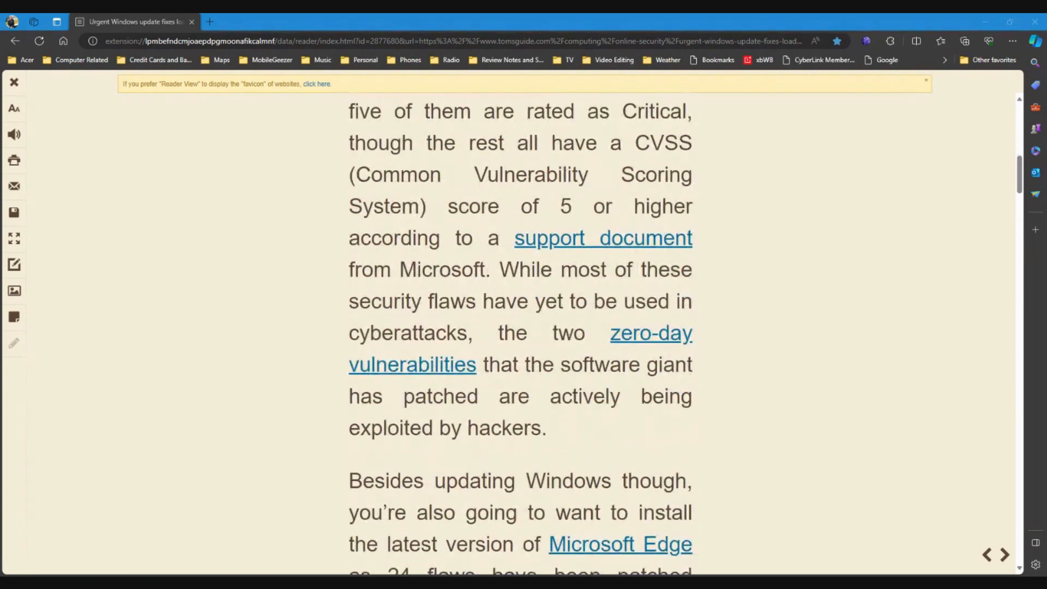
{"action": "scroll", "scroll_direction": "up", "scroll_amount": 3}
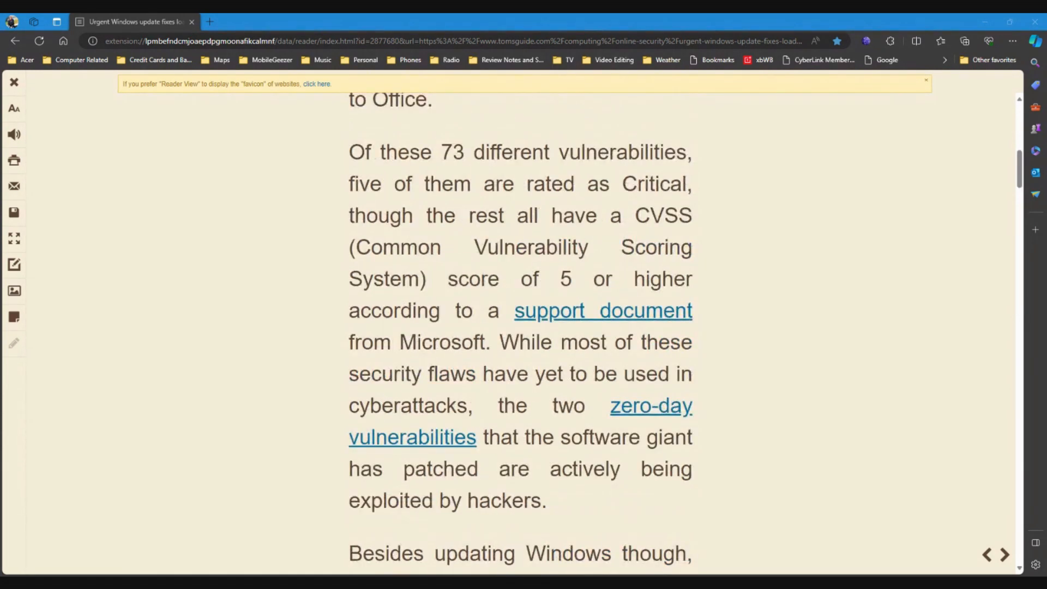
{"action": "scroll", "scroll_direction": "down", "scroll_amount": 3}
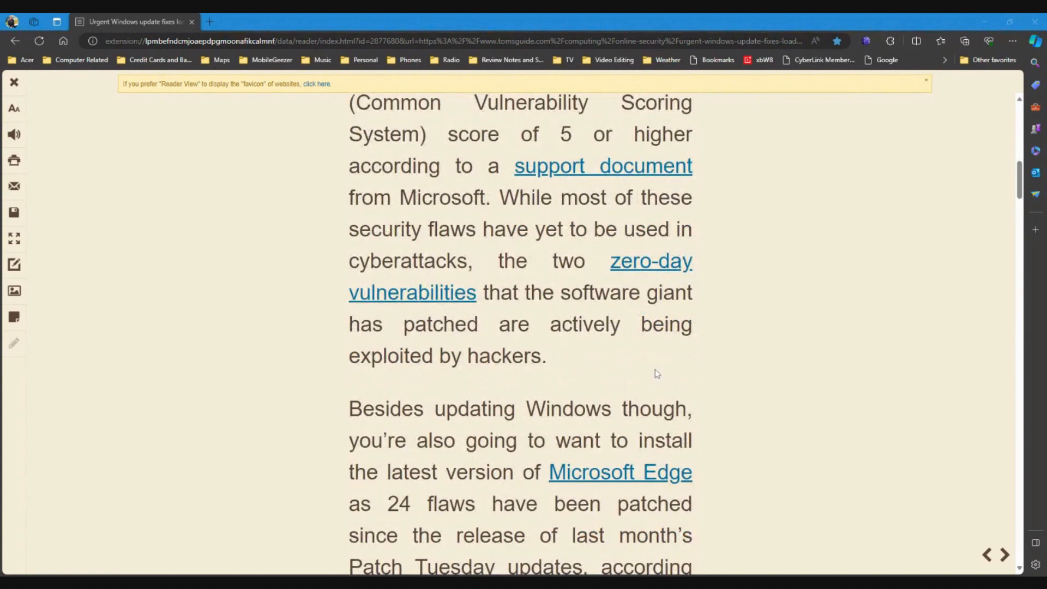
{"action": "mouse_move", "coordinate": [511, 314]}
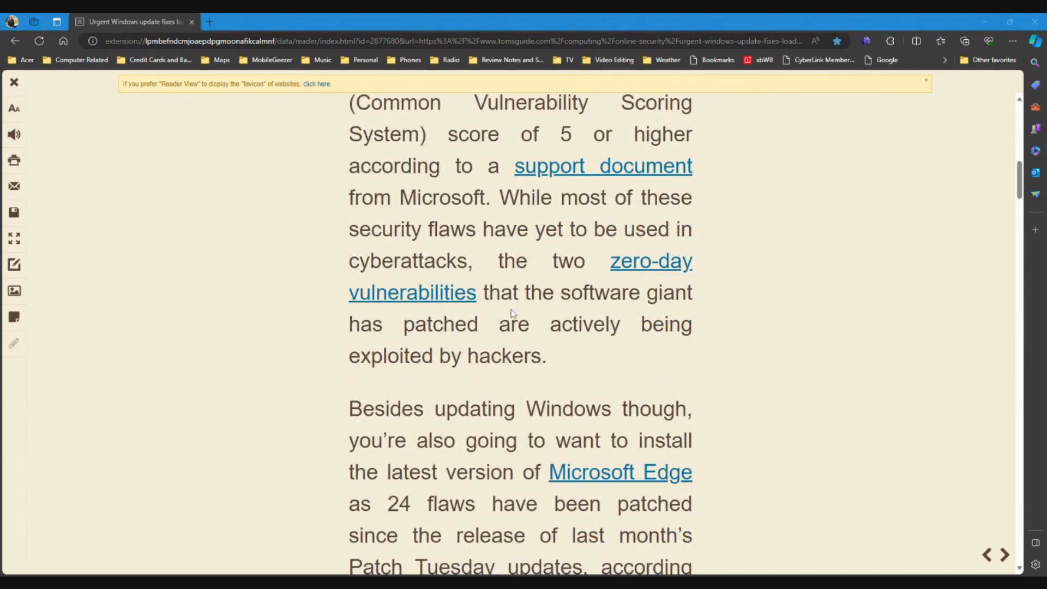
{"action": "mouse_move", "coordinate": [512, 314]}
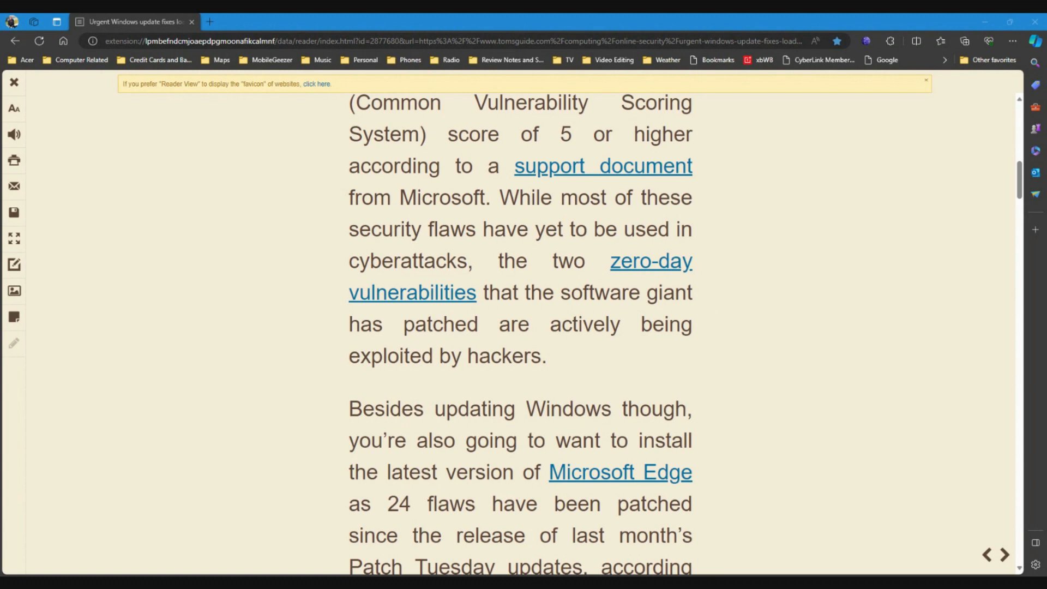
{"action": "mouse_move", "coordinate": [465, 379]}
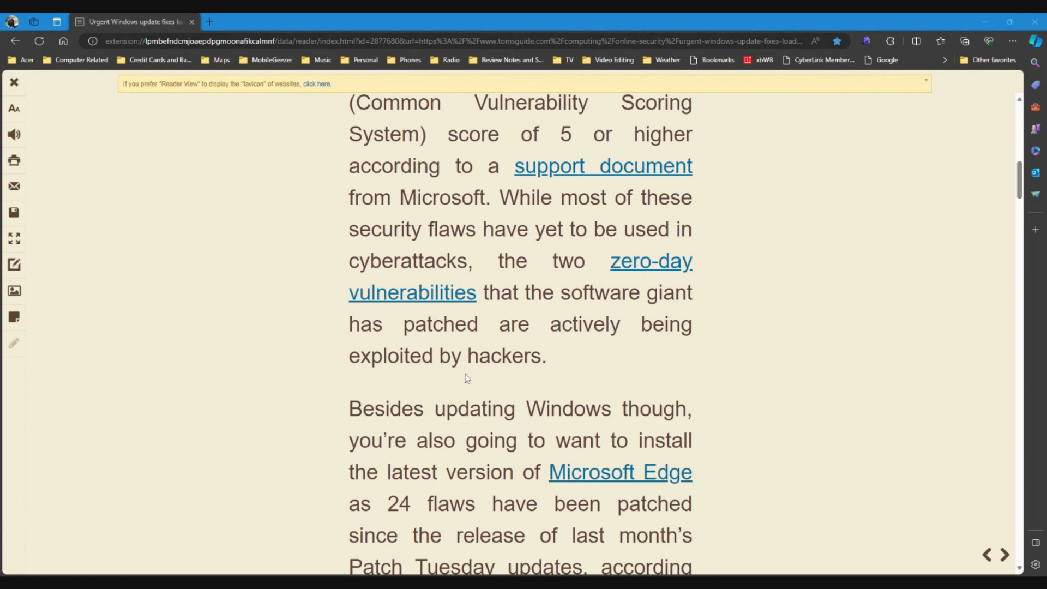
{"action": "scroll", "scroll_direction": "down", "scroll_amount": 3}
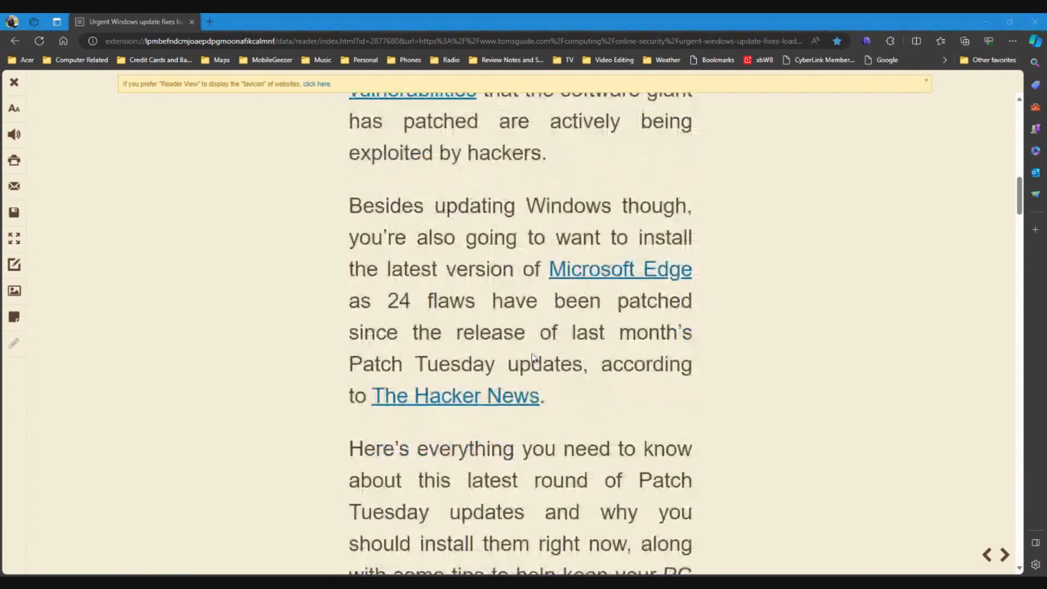
{"action": "scroll", "scroll_direction": "down", "scroll_amount": 3}
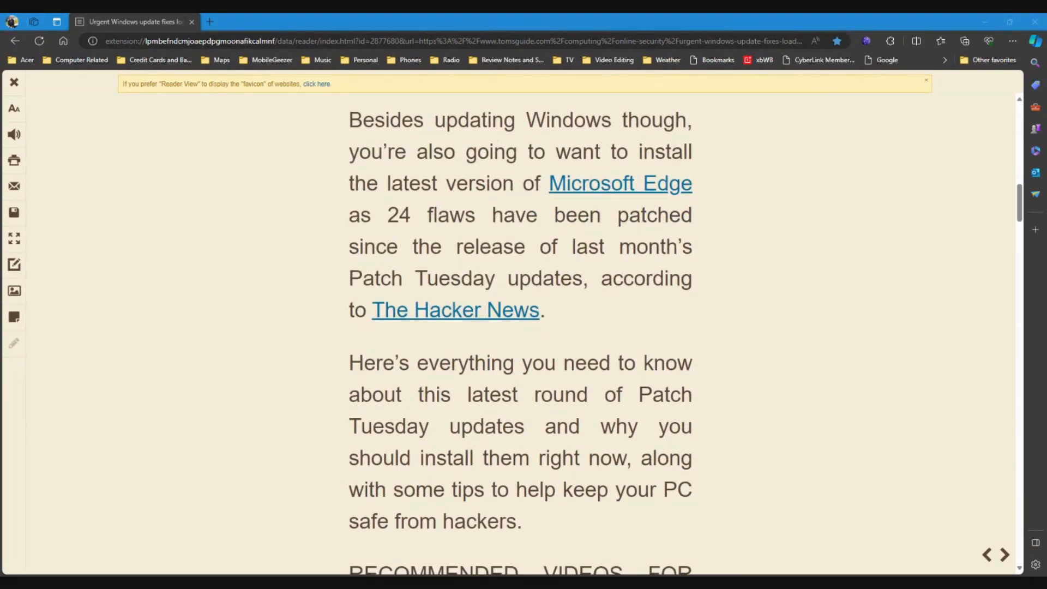
{"action": "mouse_move", "coordinate": [575, 170]}
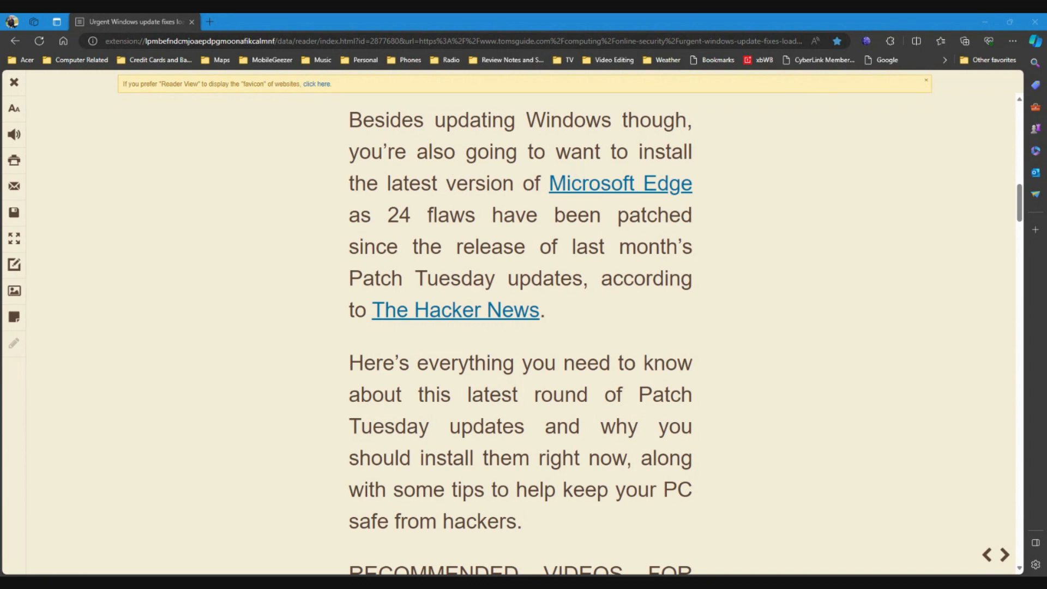
{"action": "mouse_move", "coordinate": [540, 231]}
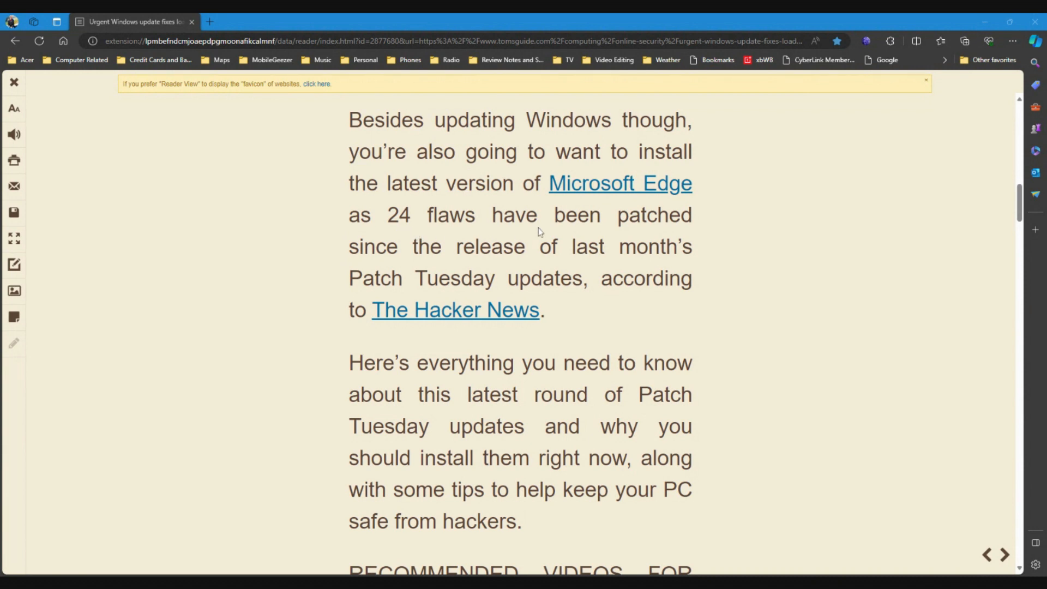
{"action": "mouse_move", "coordinate": [597, 268]}
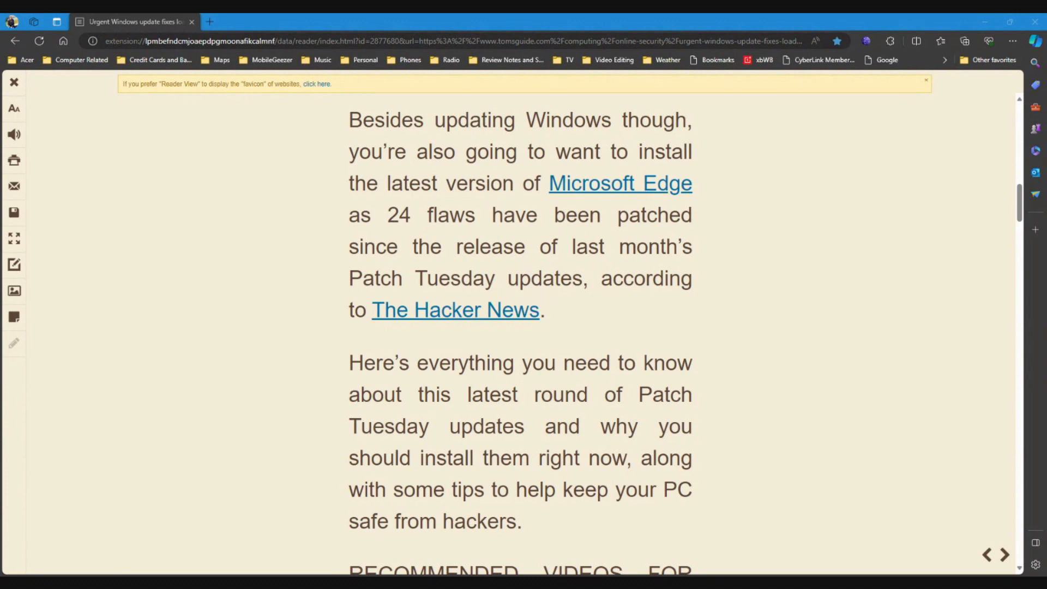
{"action": "mouse_move", "coordinate": [499, 321]}
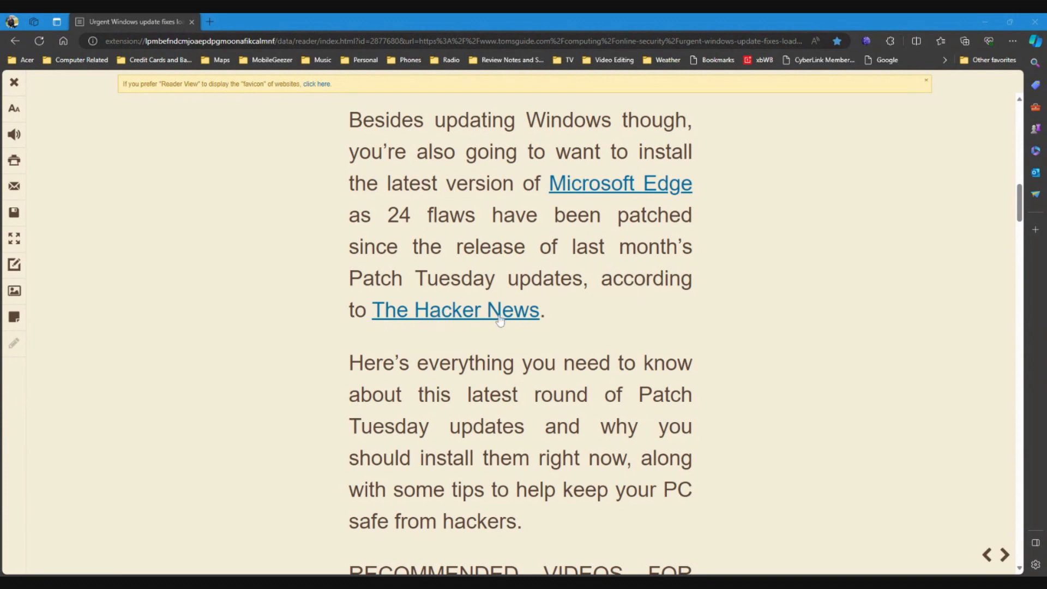
{"action": "mouse_move", "coordinate": [499, 321]}
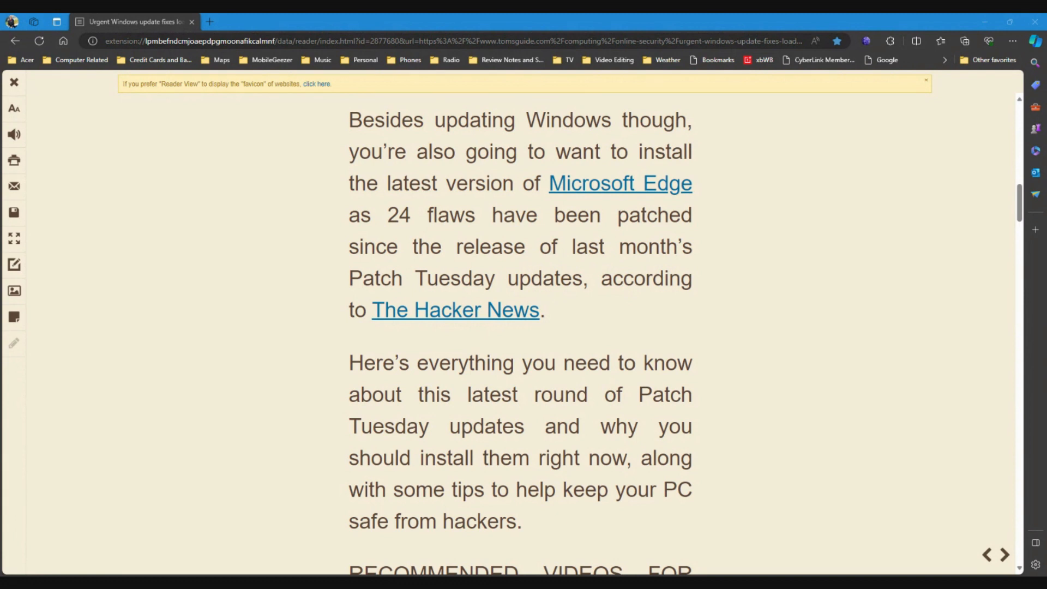
{"action": "scroll", "scroll_direction": "down", "scroll_amount": 3}
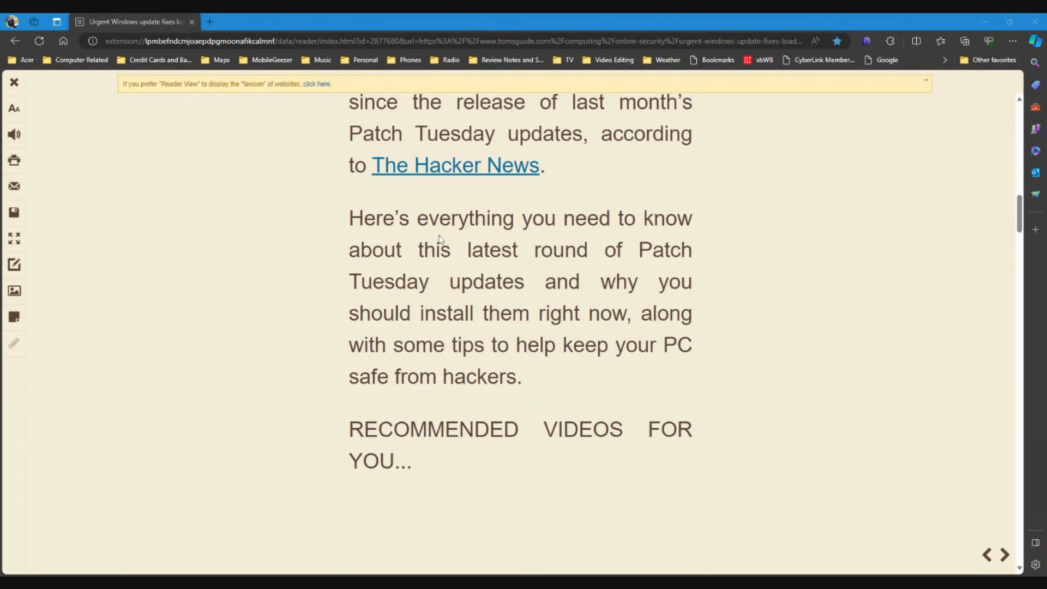
{"action": "mouse_move", "coordinate": [485, 269]}
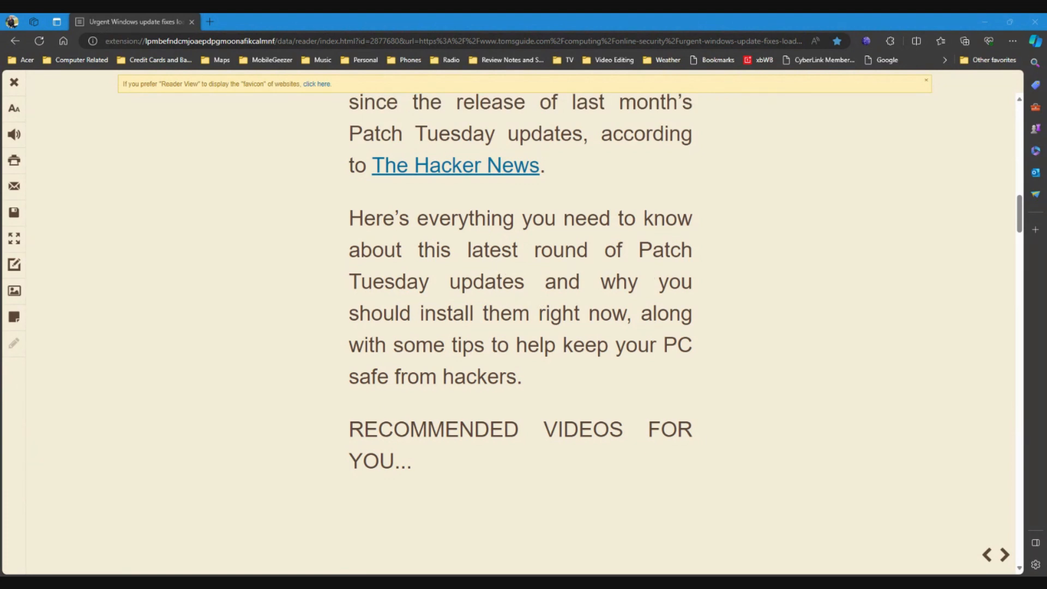
{"action": "scroll", "scroll_direction": "up", "scroll_amount": 3}
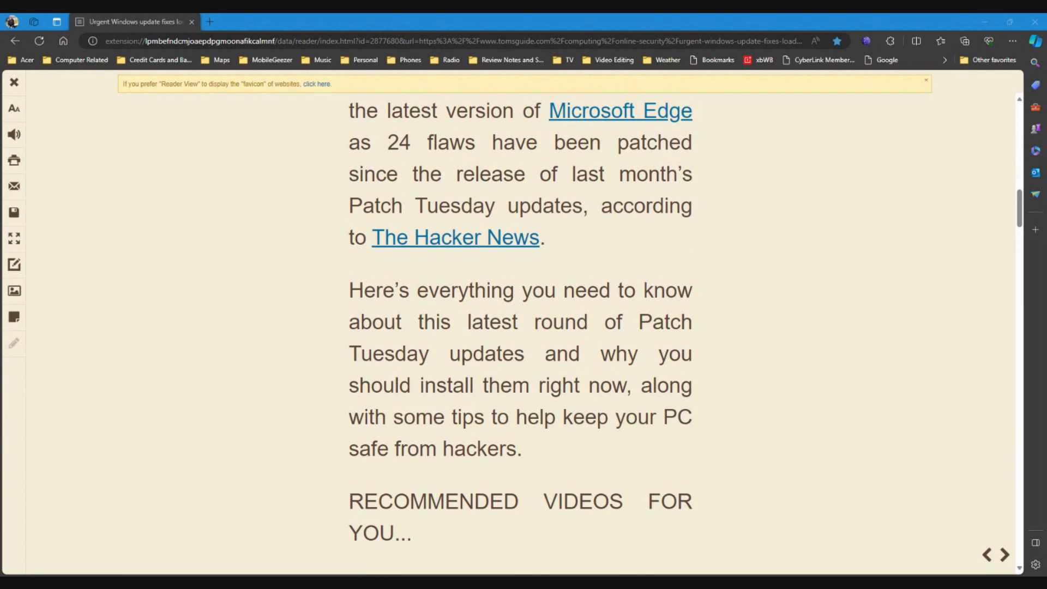
{"action": "mouse_move", "coordinate": [537, 460]}
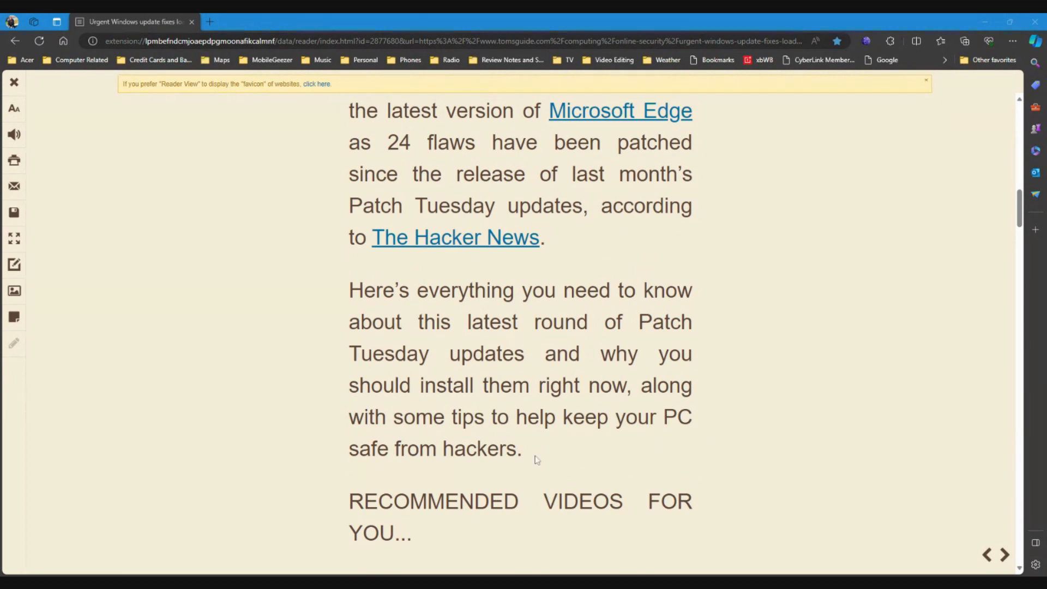
{"action": "scroll", "scroll_direction": "down", "scroll_amount": 3}
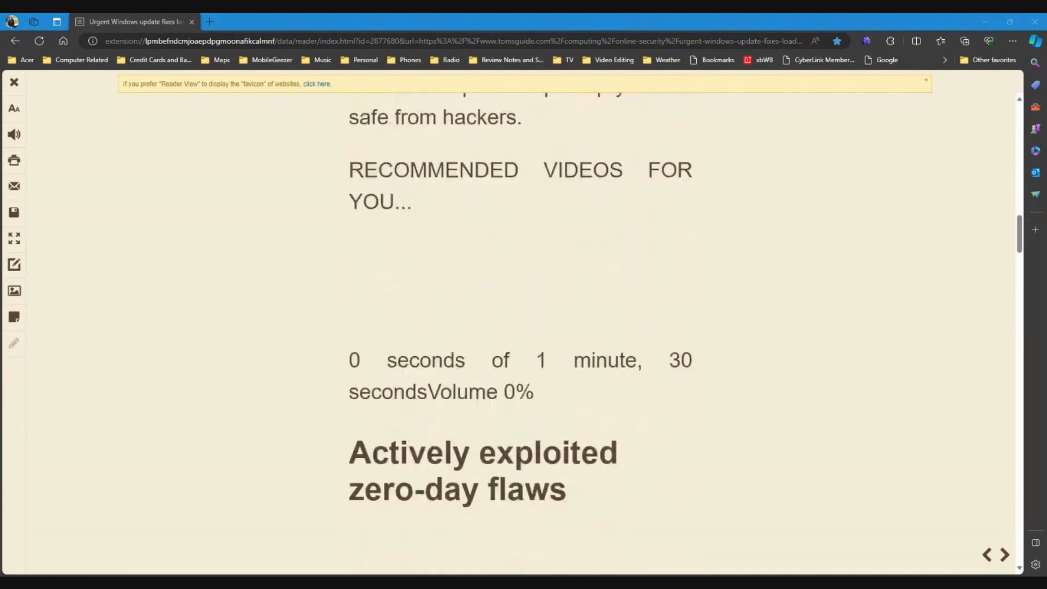
- Read past the Shutterstock image through the four-flaws paragraph to the CVE-2024-21351 SmartScreen bypass
{"action": "scroll", "scroll_direction": "down", "scroll_amount": 3}
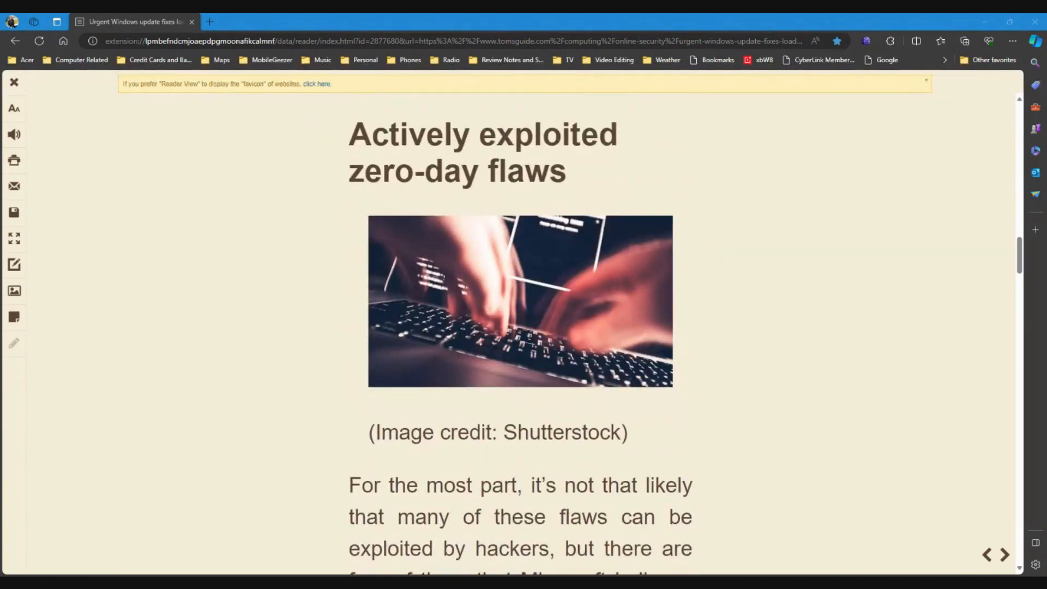
{"action": "scroll", "scroll_direction": "down", "scroll_amount": 3}
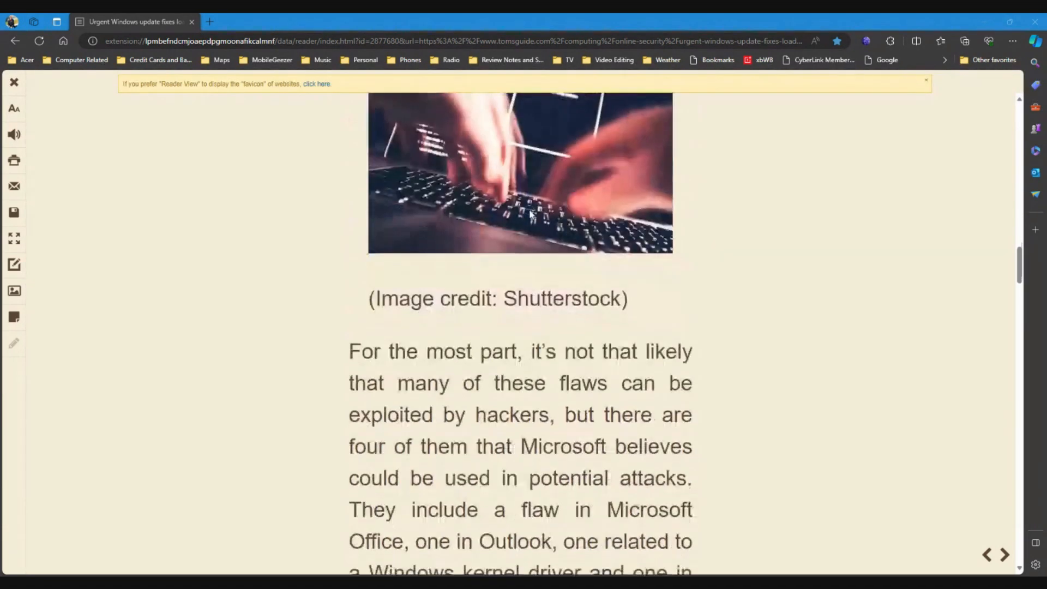
{"action": "scroll", "scroll_direction": "down", "scroll_amount": 3}
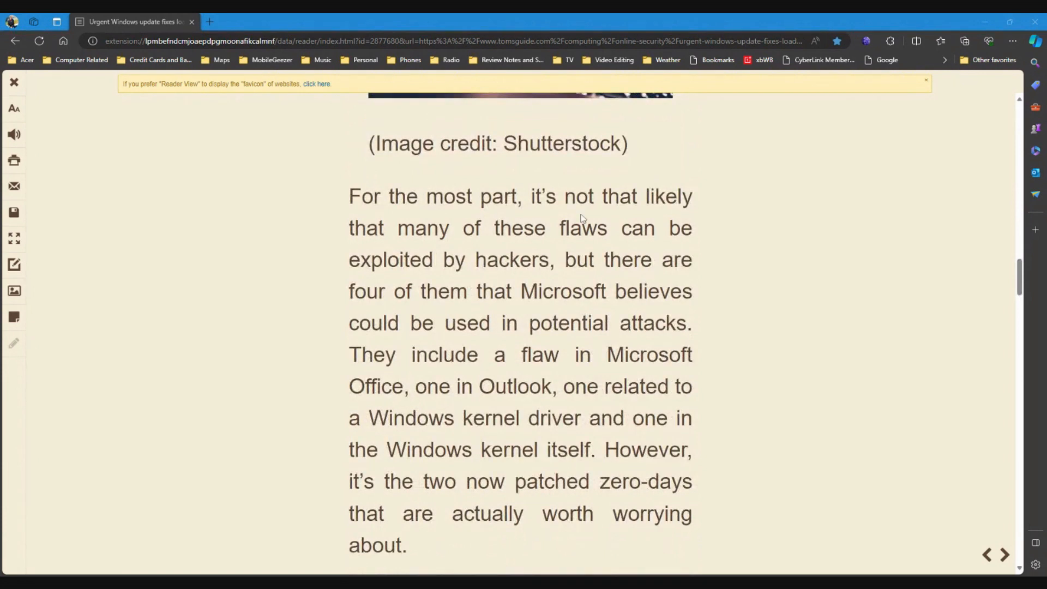
{"action": "mouse_move", "coordinate": [628, 248]}
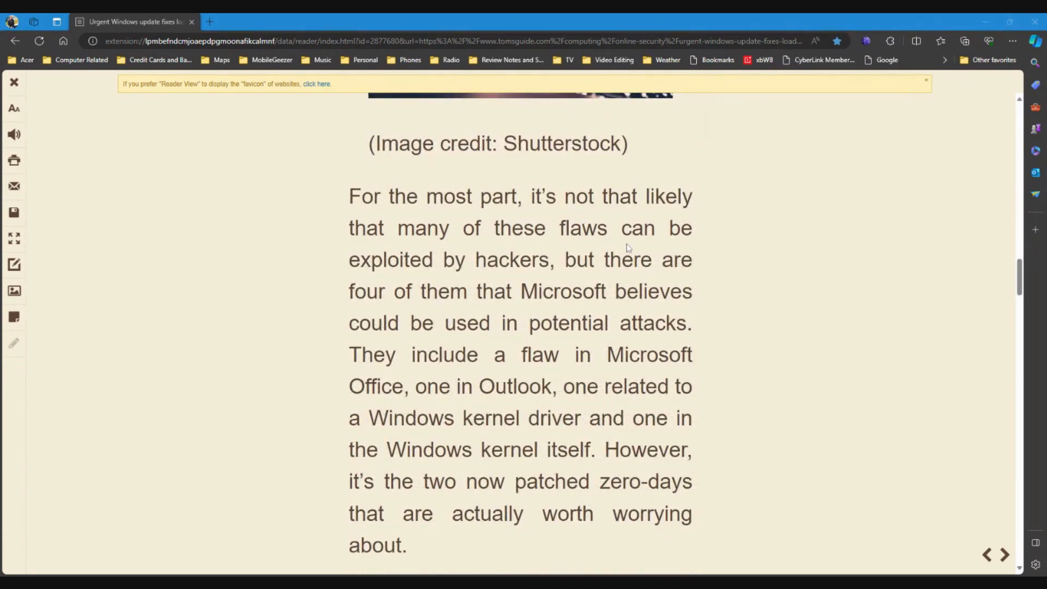
{"action": "scroll", "scroll_direction": "up", "scroll_amount": 3}
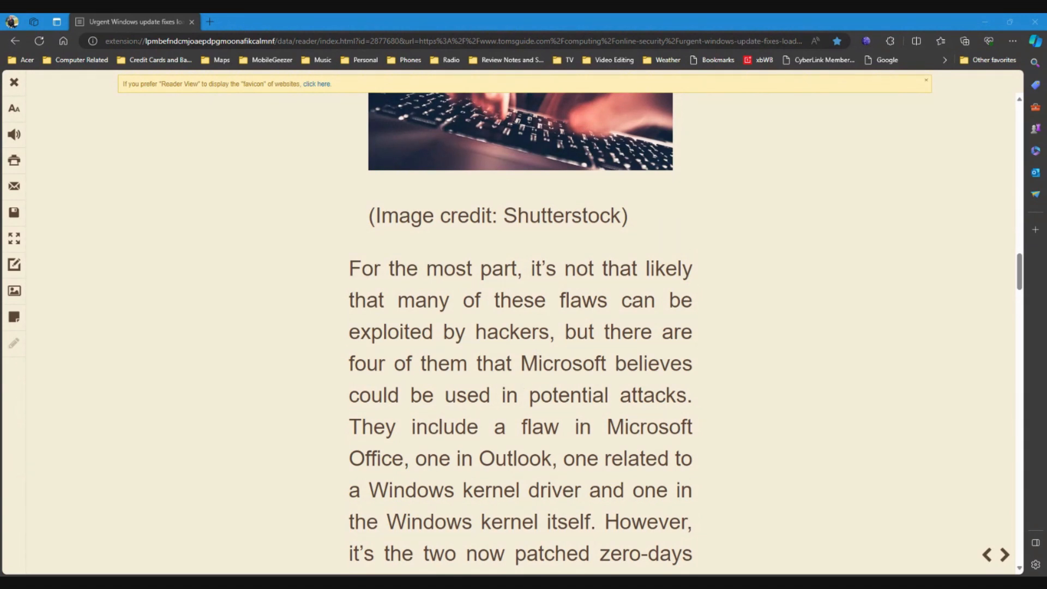
{"action": "scroll", "scroll_direction": "down", "scroll_amount": 3}
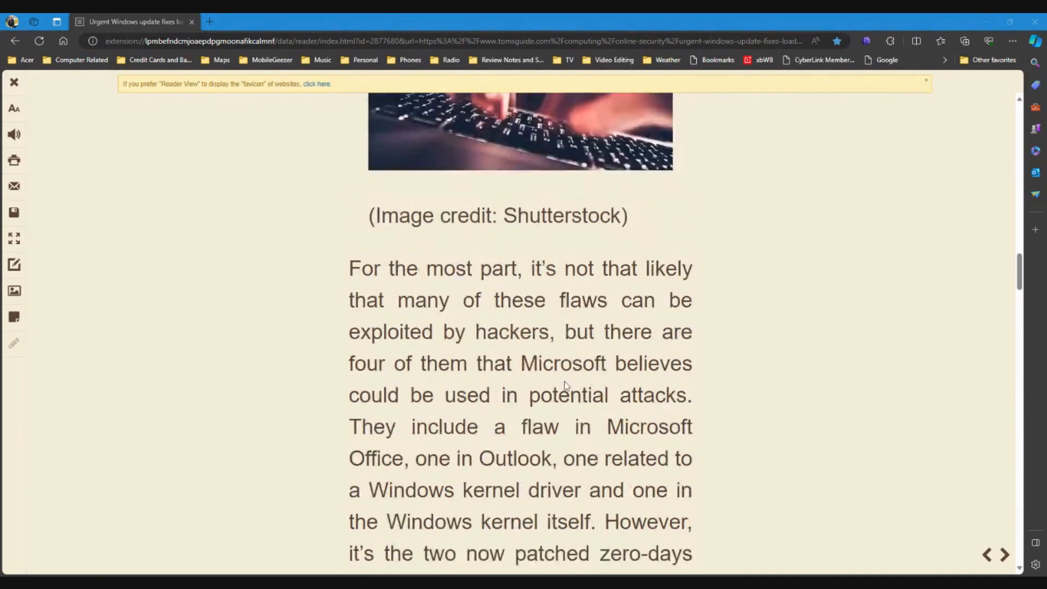
{"action": "scroll", "scroll_direction": "down", "scroll_amount": 3}
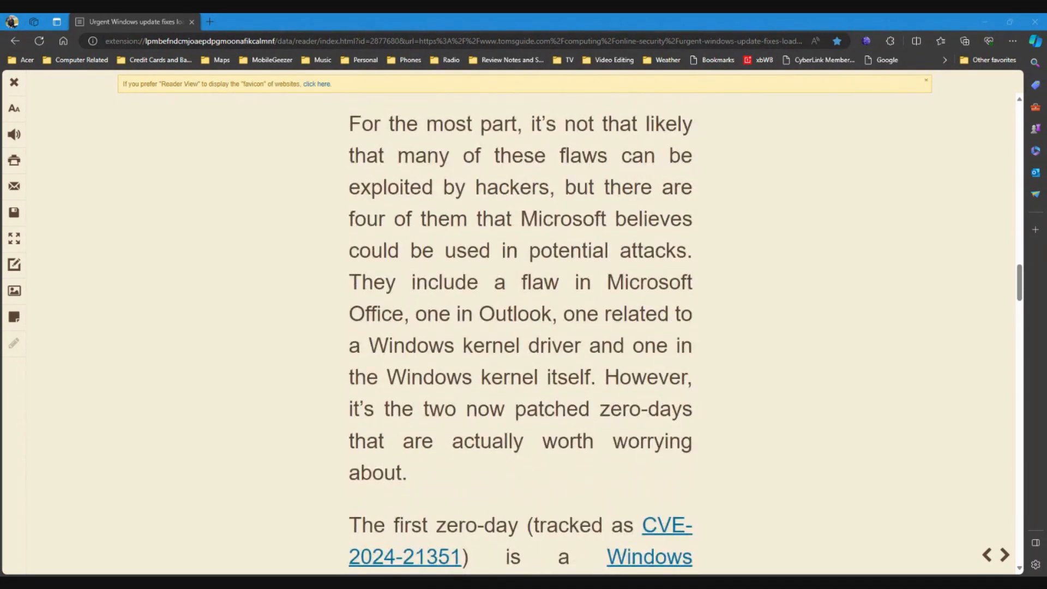
{"action": "mouse_move", "coordinate": [522, 367]}
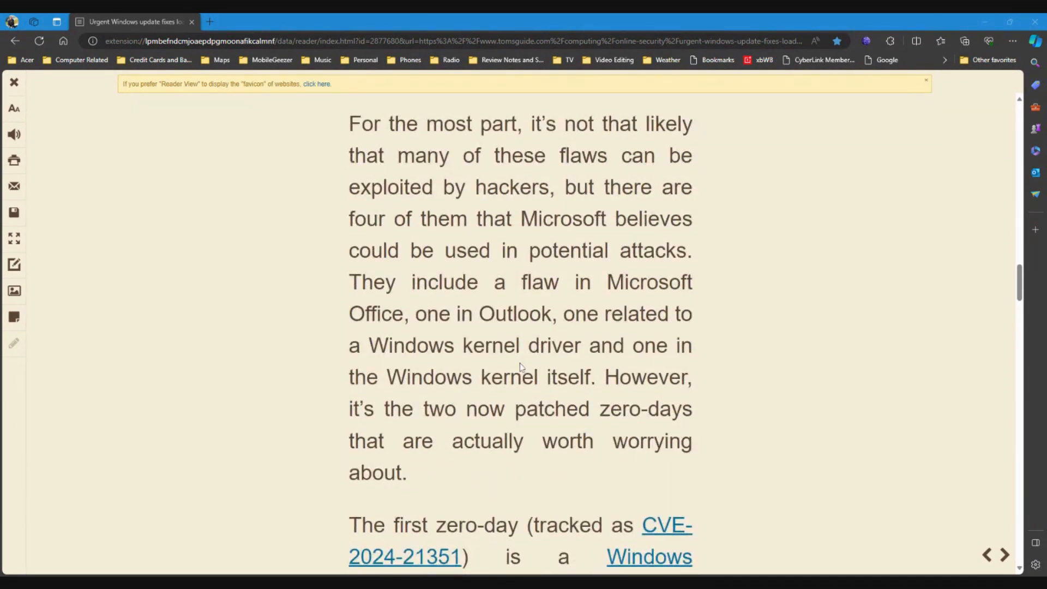
{"action": "scroll", "scroll_direction": "up", "scroll_amount": 3}
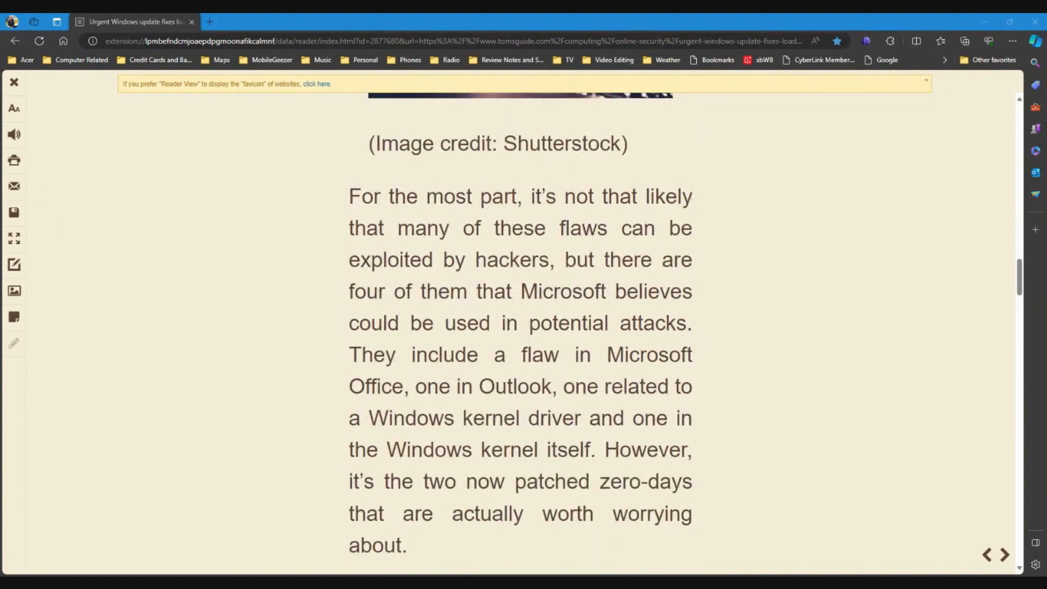
{"action": "scroll", "scroll_direction": "down", "scroll_amount": 3}
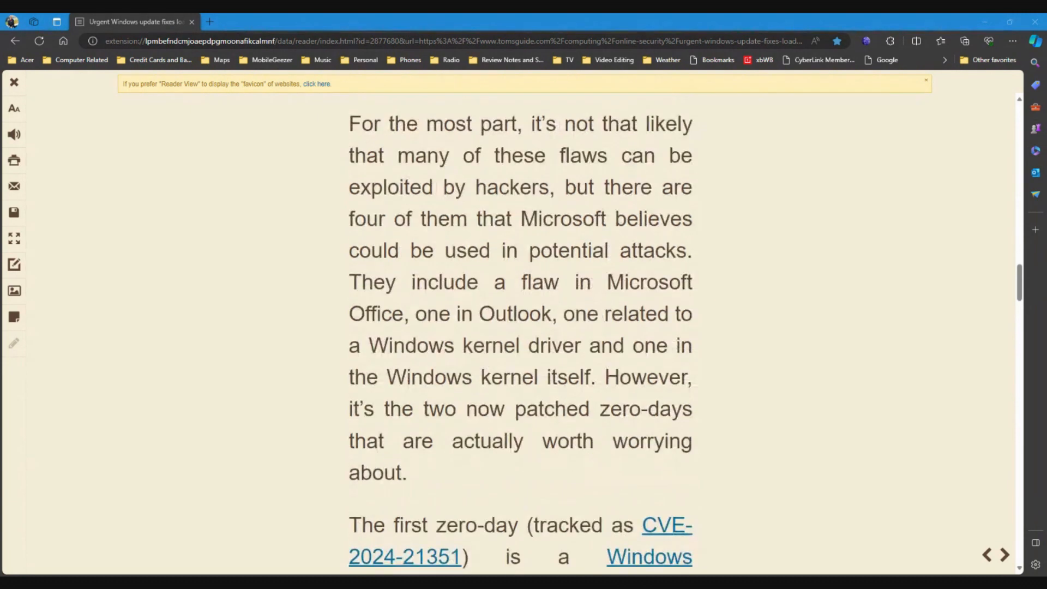
{"action": "scroll", "scroll_direction": "up", "scroll_amount": 3}
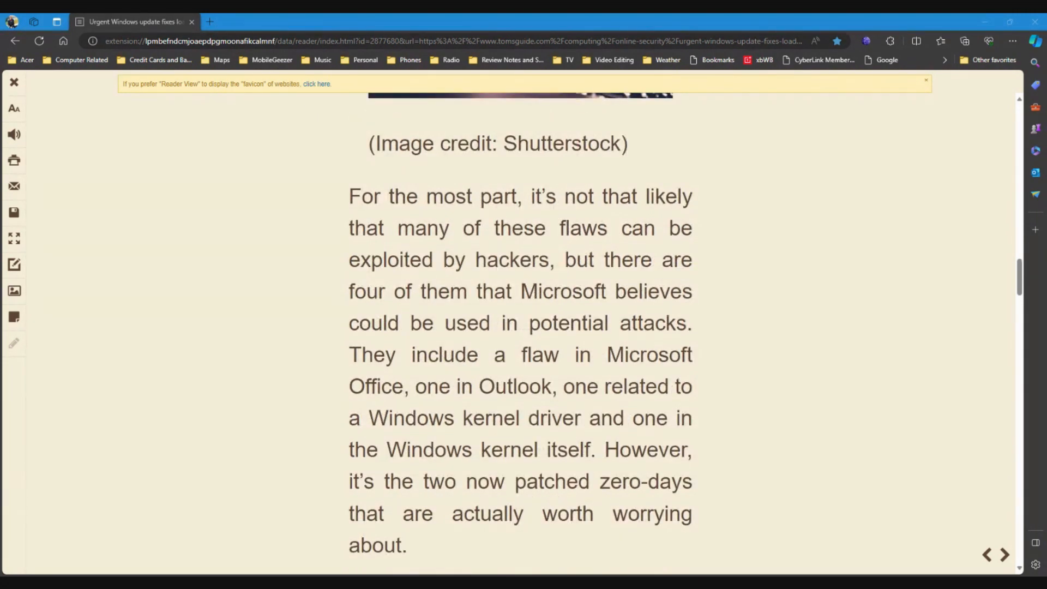
{"action": "mouse_move", "coordinate": [620, 530]}
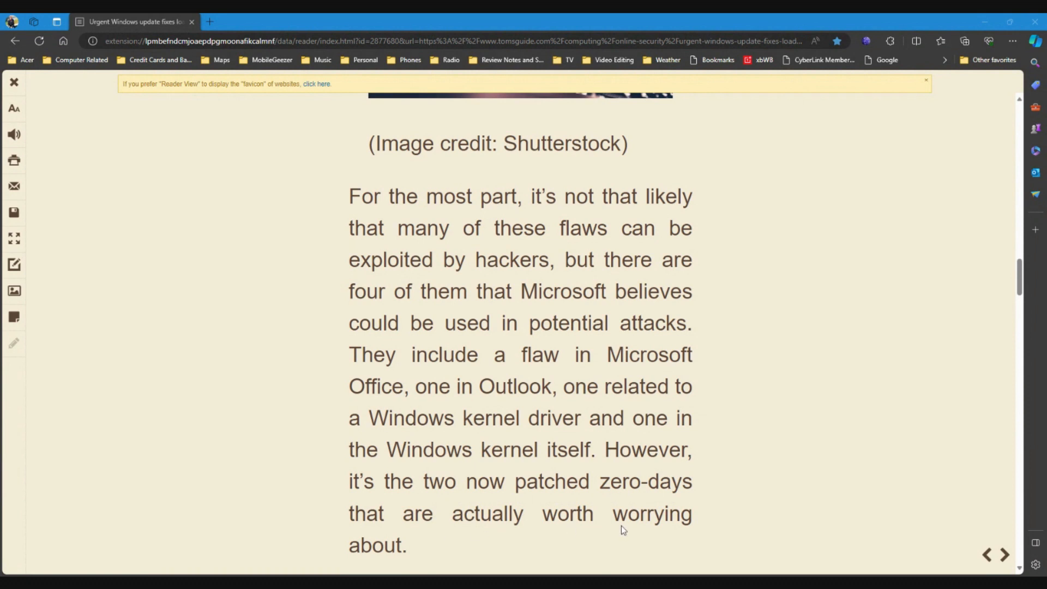
{"action": "scroll", "scroll_direction": "down", "scroll_amount": 3}
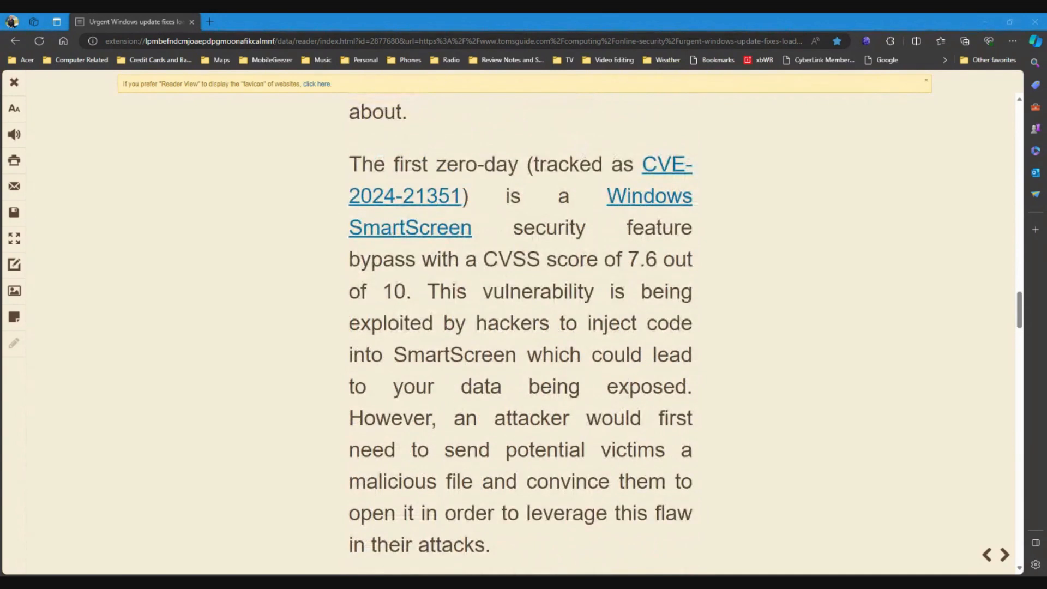
- Finish the CVE-2024-21351 paragraph so the second zero-day paragraph begins below it
{"action": "scroll", "scroll_direction": "up", "scroll_amount": 3}
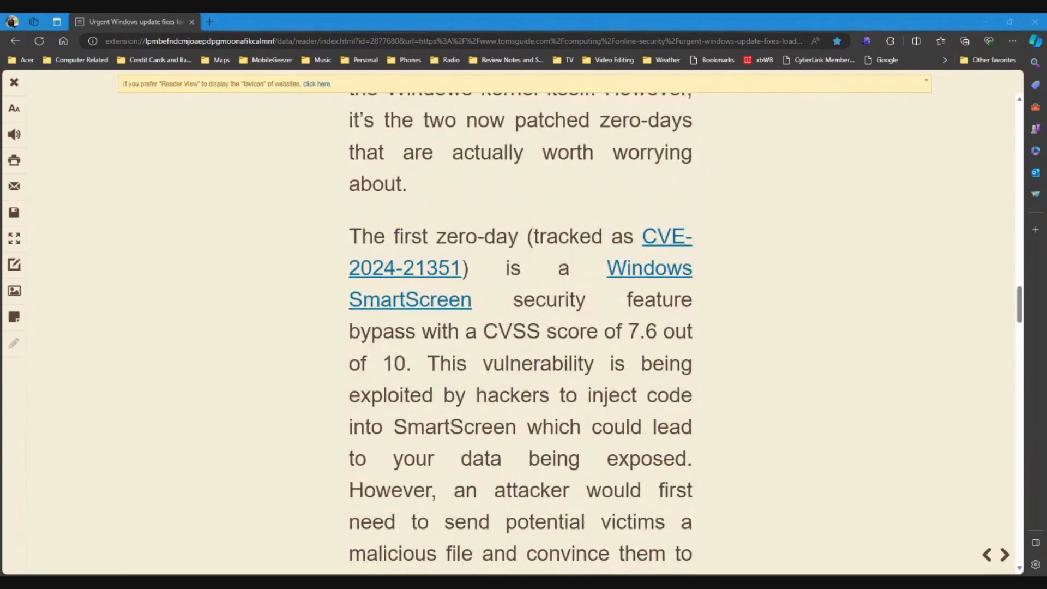
{"action": "mouse_move", "coordinate": [562, 292]}
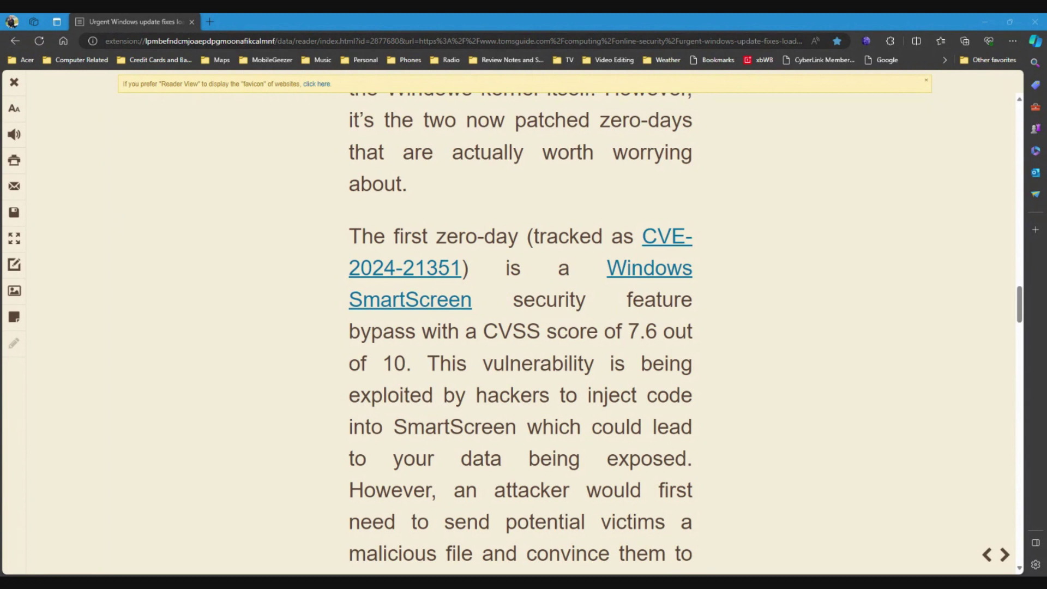
{"action": "mouse_move", "coordinate": [512, 350]}
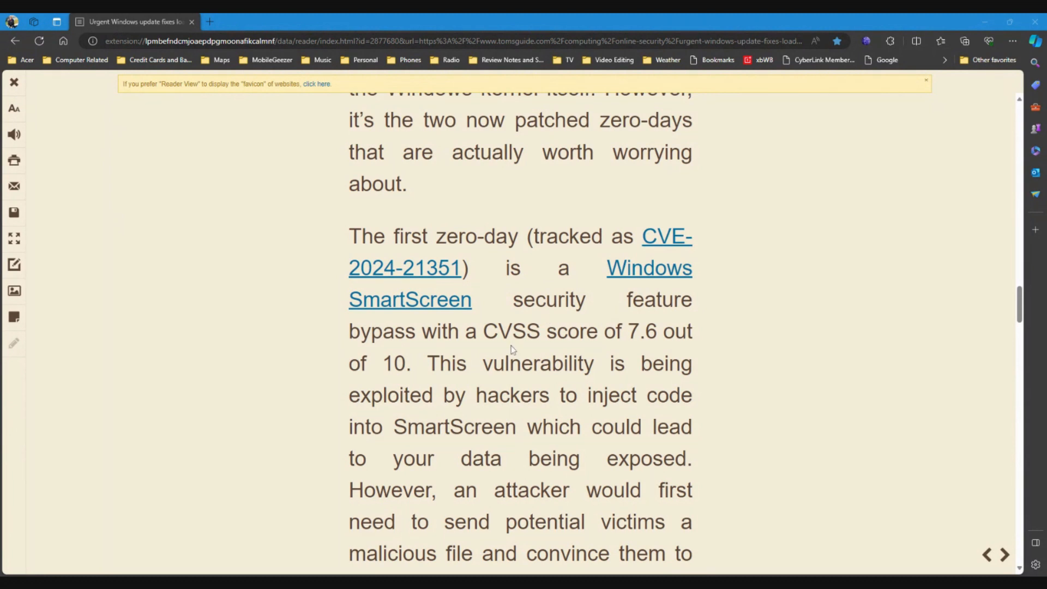
{"action": "mouse_move", "coordinate": [656, 349]}
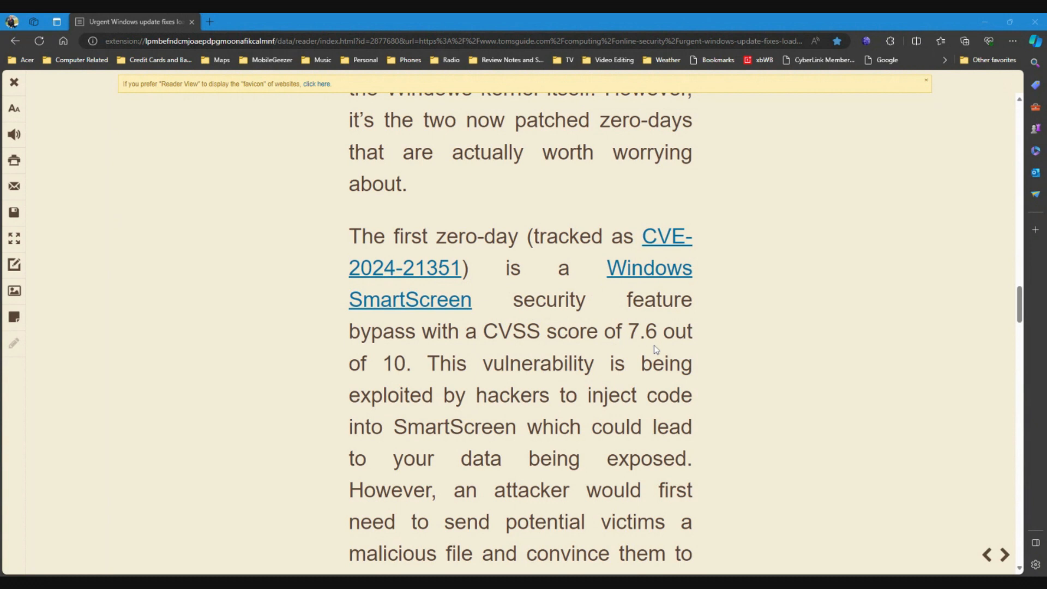
{"action": "scroll", "scroll_direction": "down", "scroll_amount": 3}
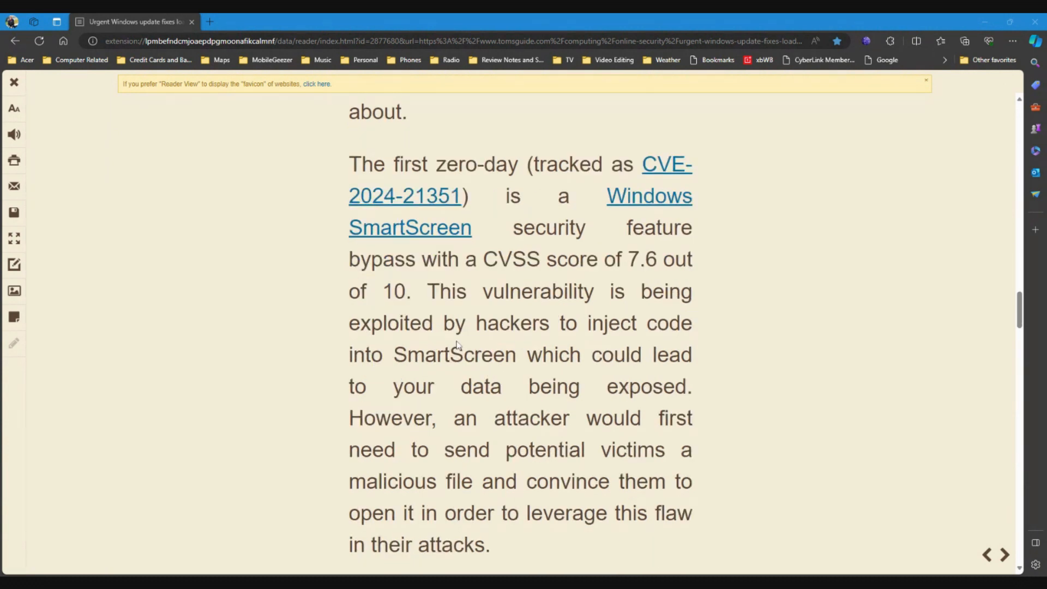
{"action": "mouse_move", "coordinate": [606, 342]}
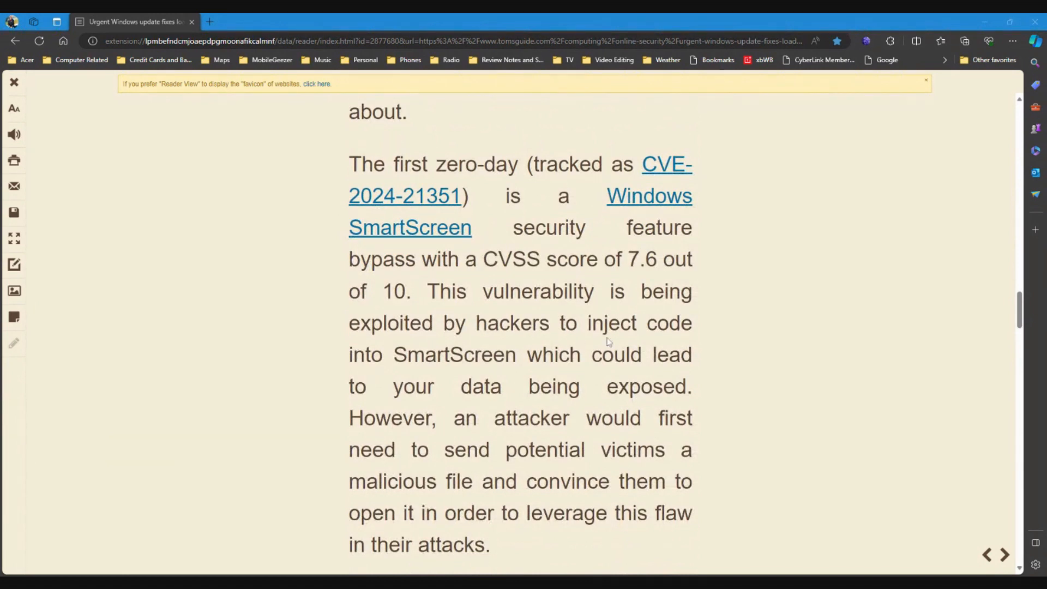
{"action": "mouse_move", "coordinate": [620, 371]}
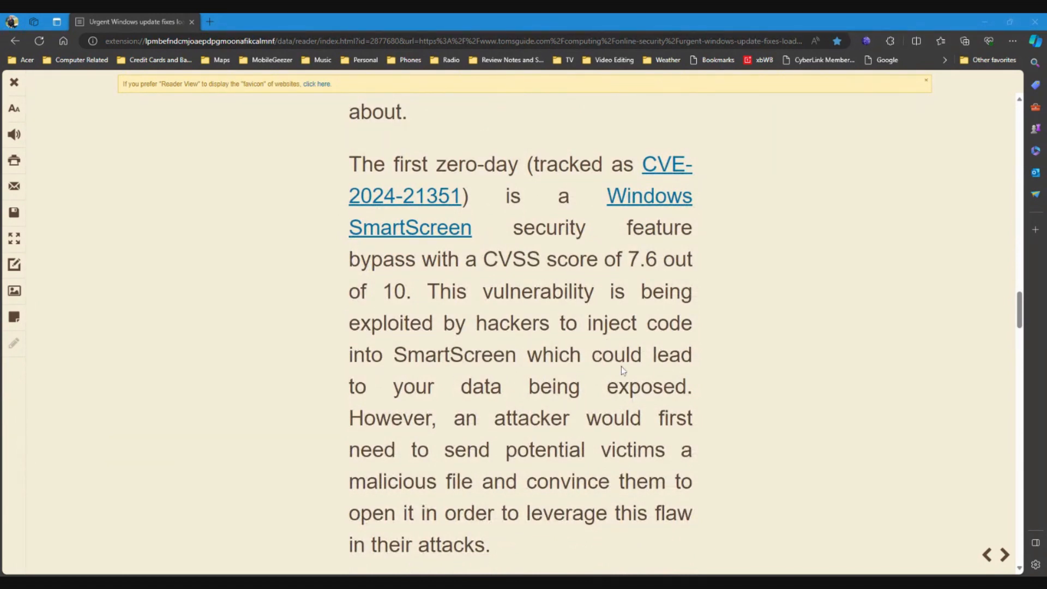
{"action": "mouse_move", "coordinate": [667, 412]}
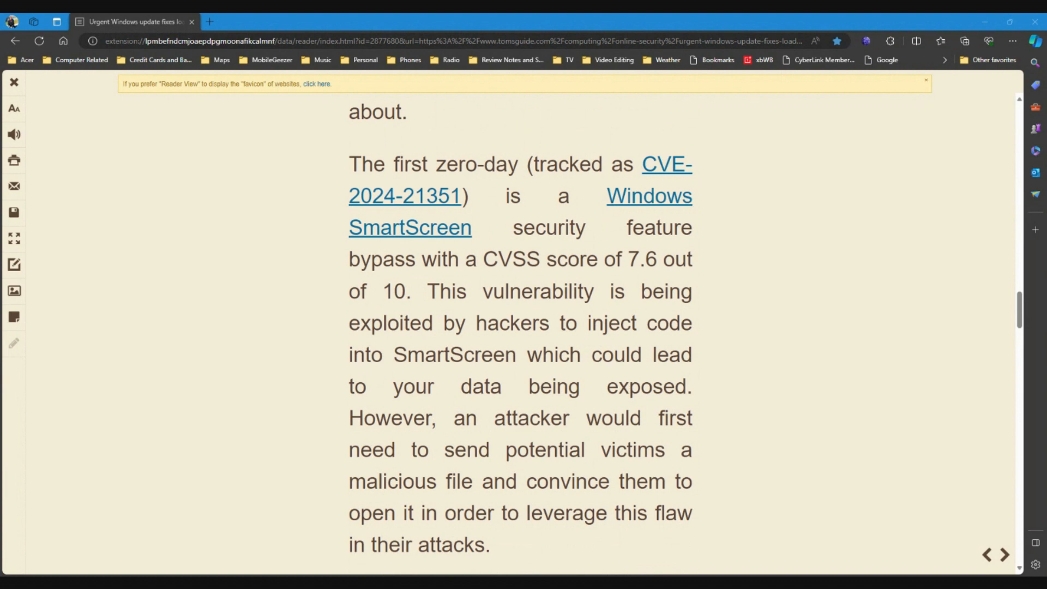
{"action": "mouse_move", "coordinate": [617, 468]}
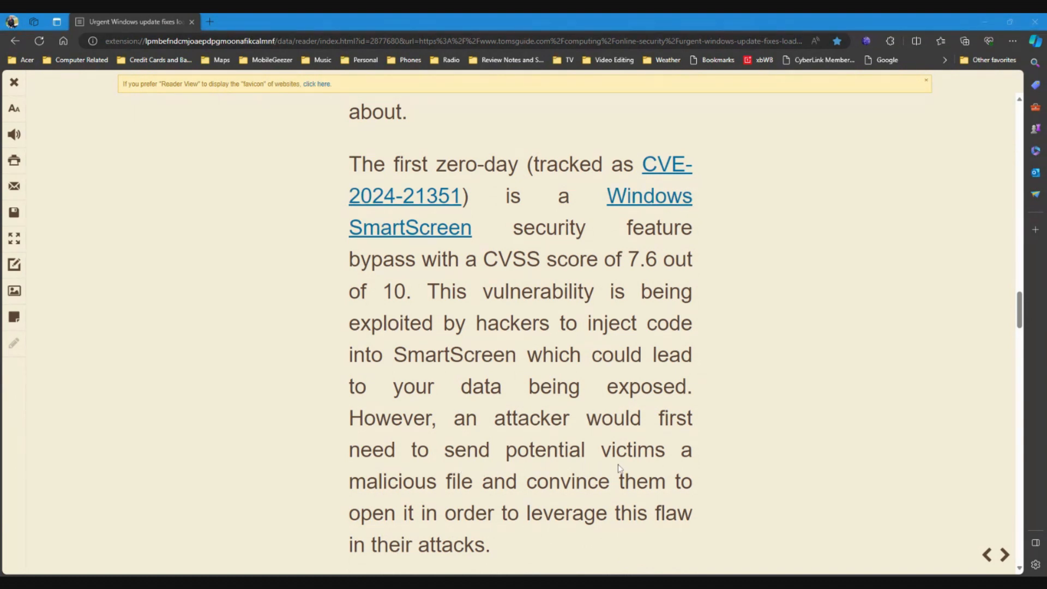
{"action": "mouse_move", "coordinate": [550, 497]}
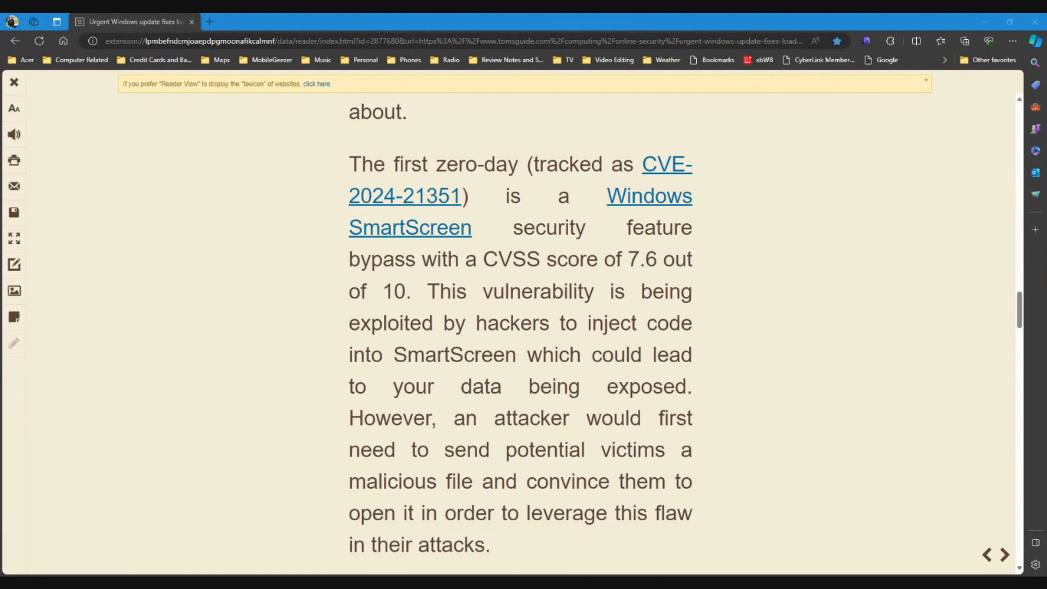
{"action": "mouse_move", "coordinate": [552, 542]}
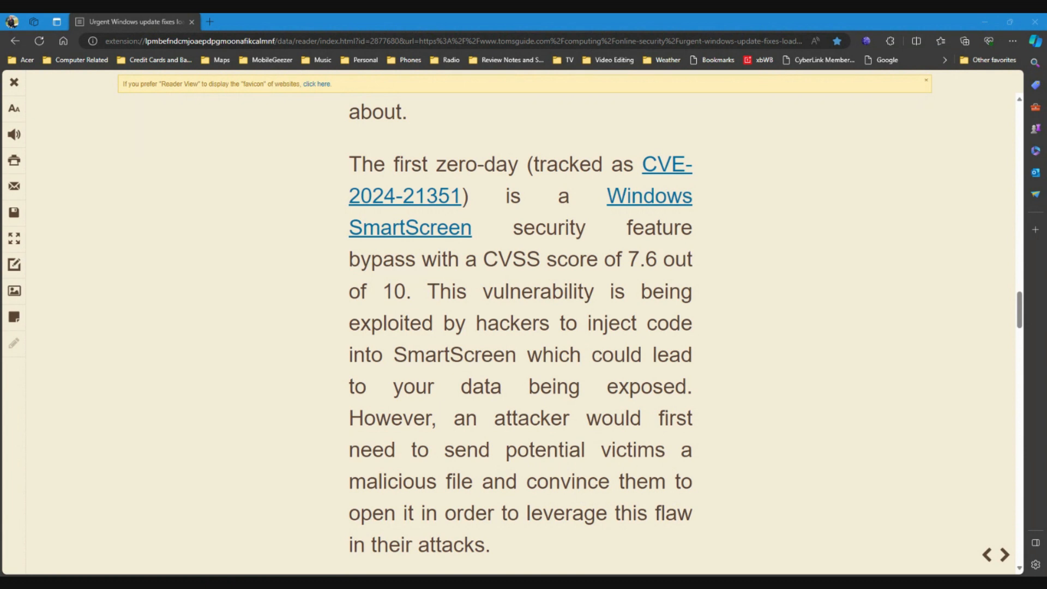
{"action": "scroll", "scroll_direction": "down", "scroll_amount": 3}
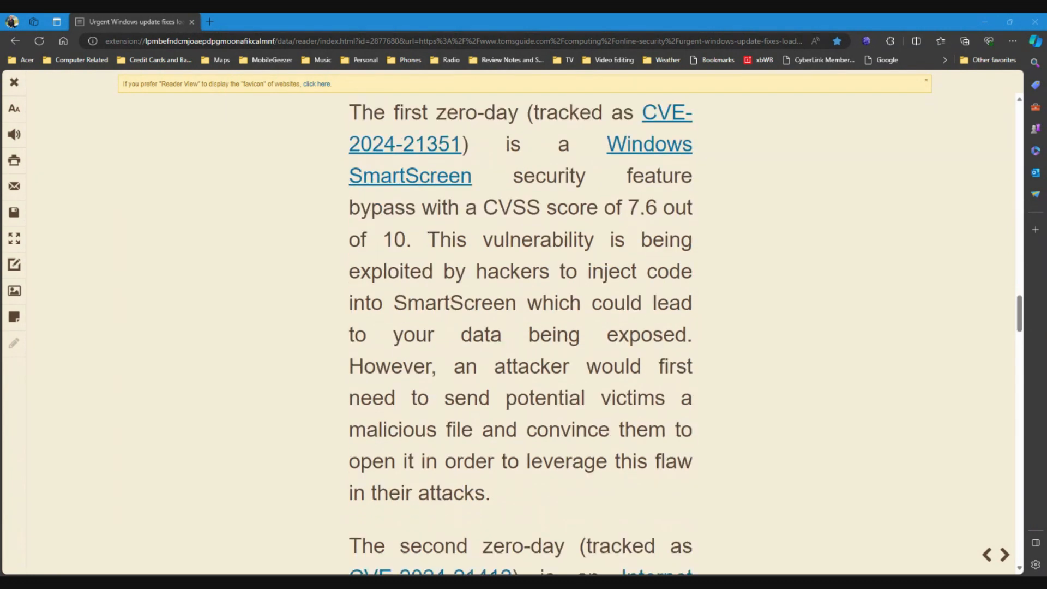
- Read the CVE-2024-21412 Internet Shortcut Files paragraph through its victim-must-click caveat
{"action": "scroll", "scroll_direction": "down", "scroll_amount": 3}
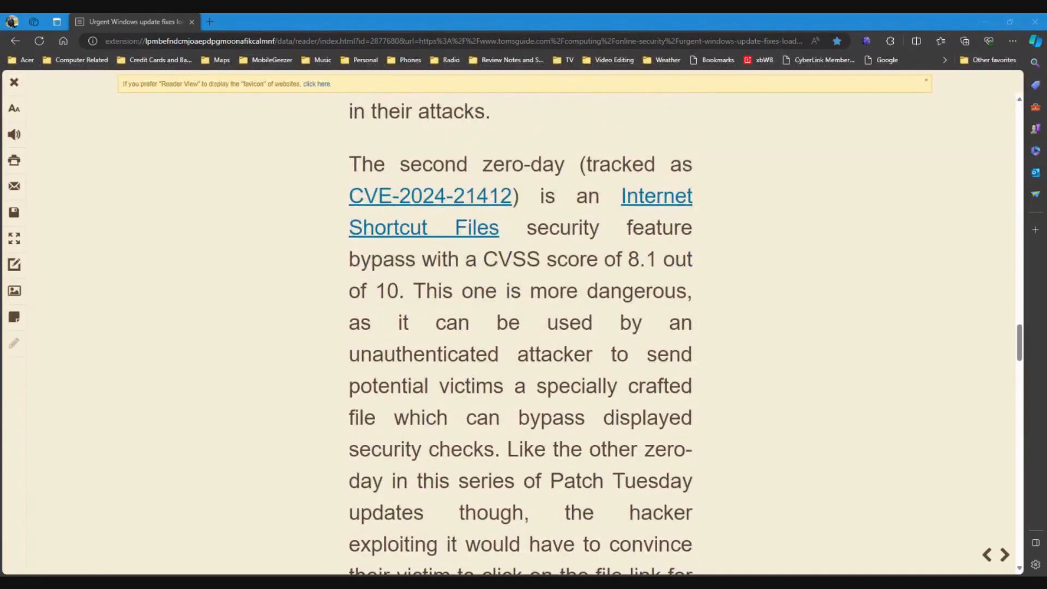
{"action": "scroll", "scroll_direction": "up", "scroll_amount": 3}
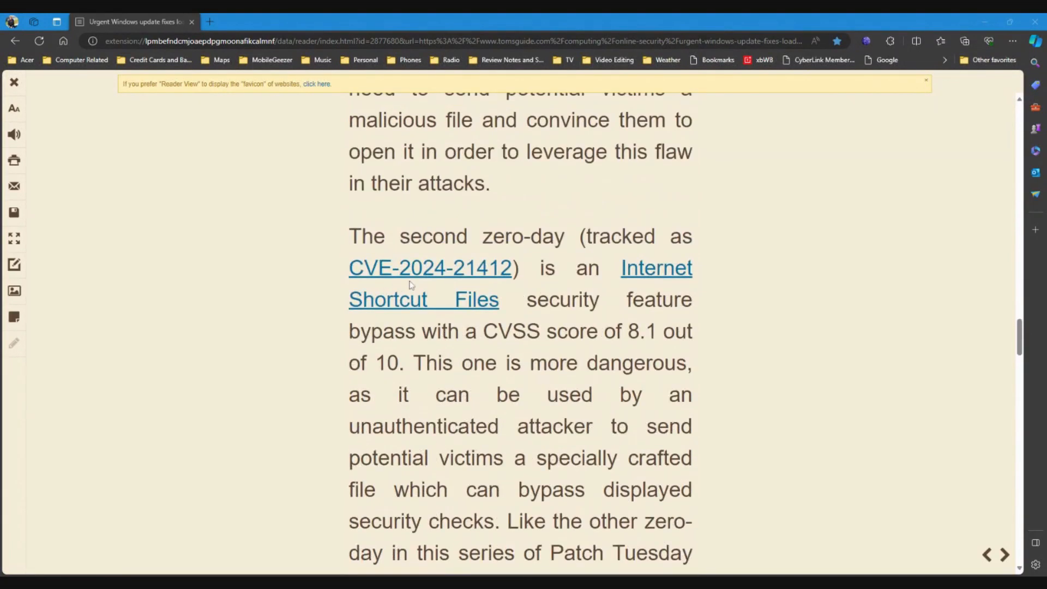
{"action": "mouse_move", "coordinate": [506, 280]}
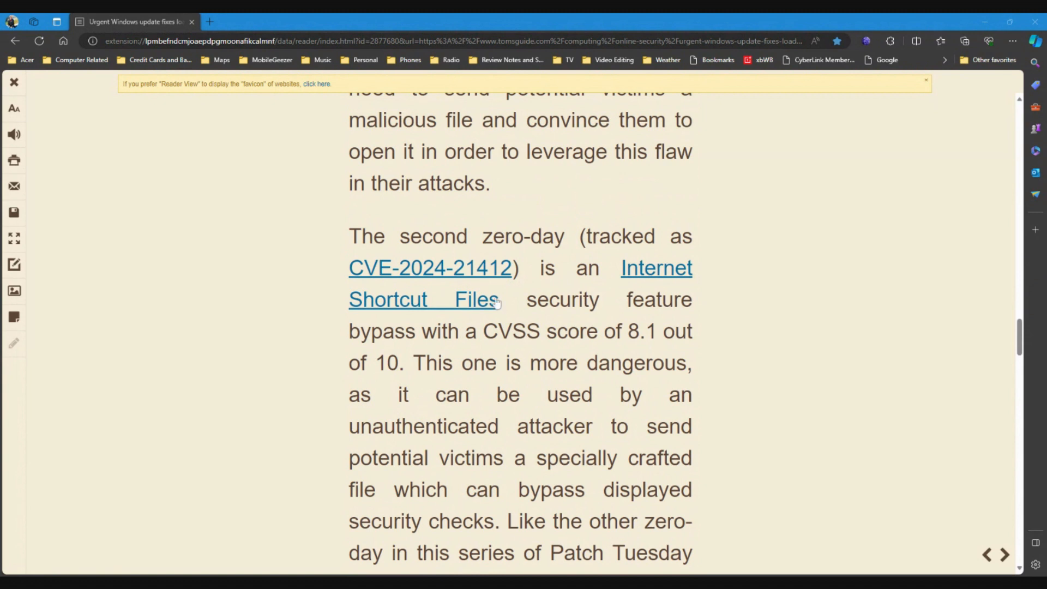
{"action": "mouse_move", "coordinate": [382, 347]}
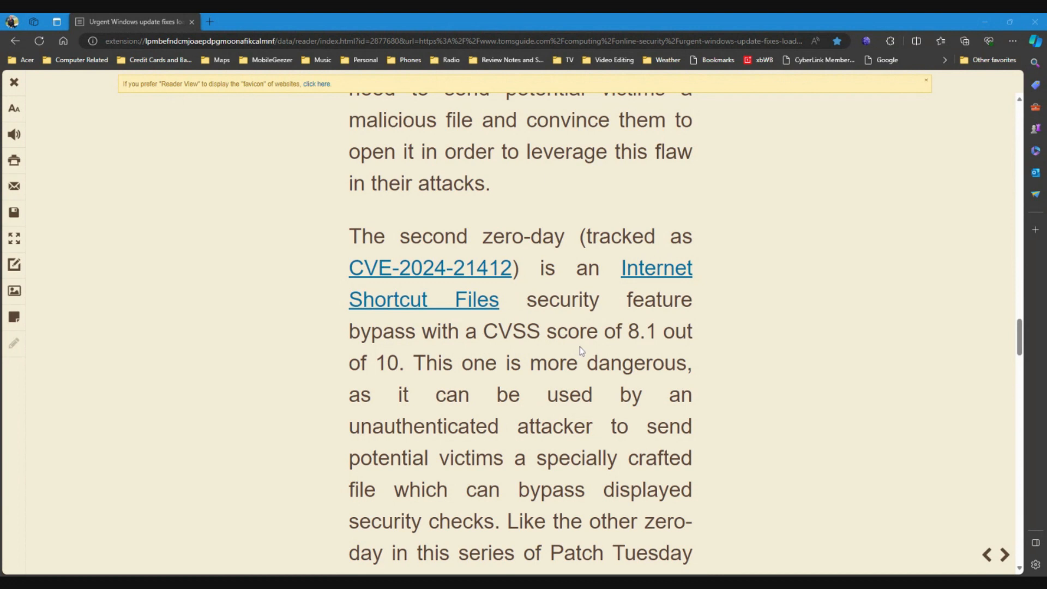
{"action": "mouse_move", "coordinate": [520, 380]}
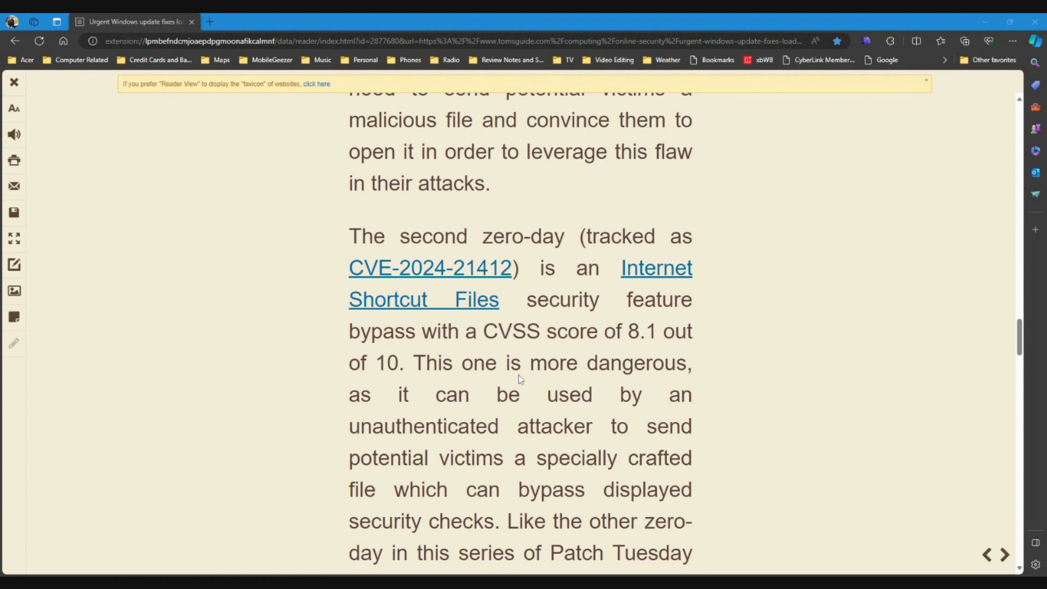
{"action": "mouse_move", "coordinate": [520, 379]}
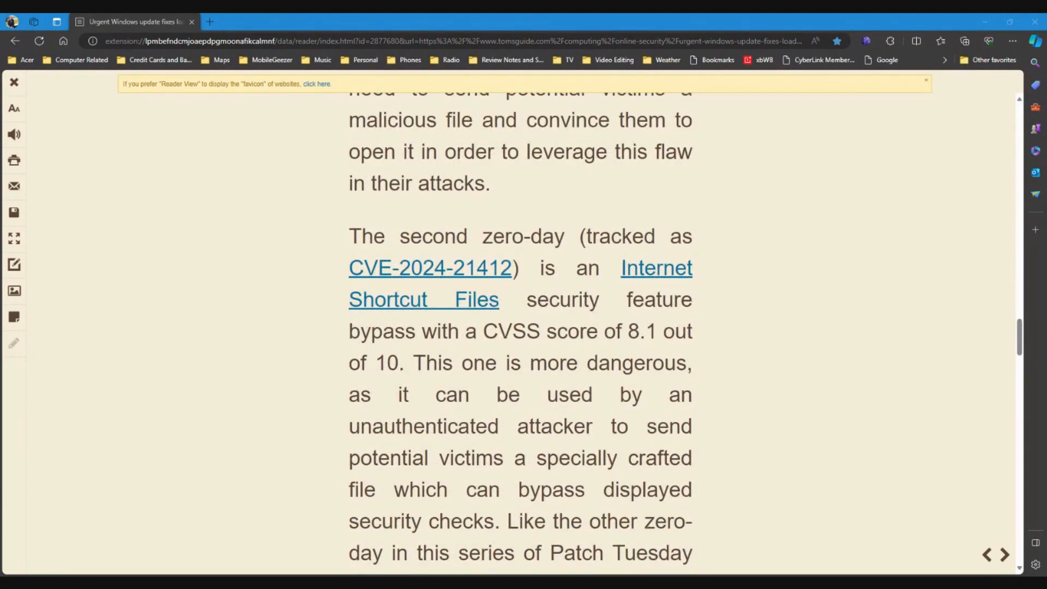
{"action": "mouse_move", "coordinate": [579, 445]}
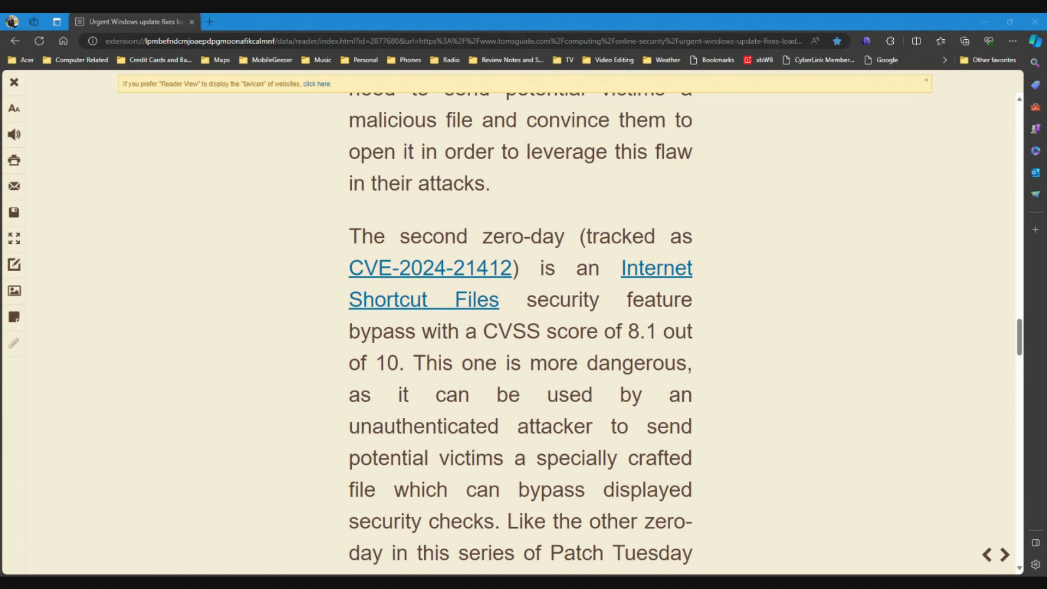
{"action": "mouse_move", "coordinate": [486, 474]}
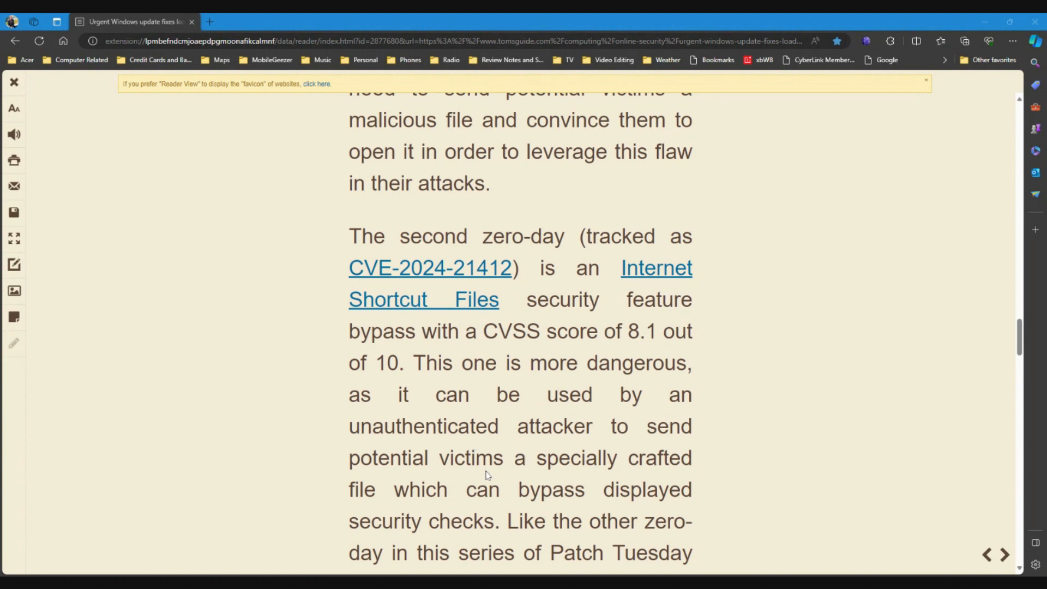
{"action": "scroll", "scroll_direction": "down", "scroll_amount": 3}
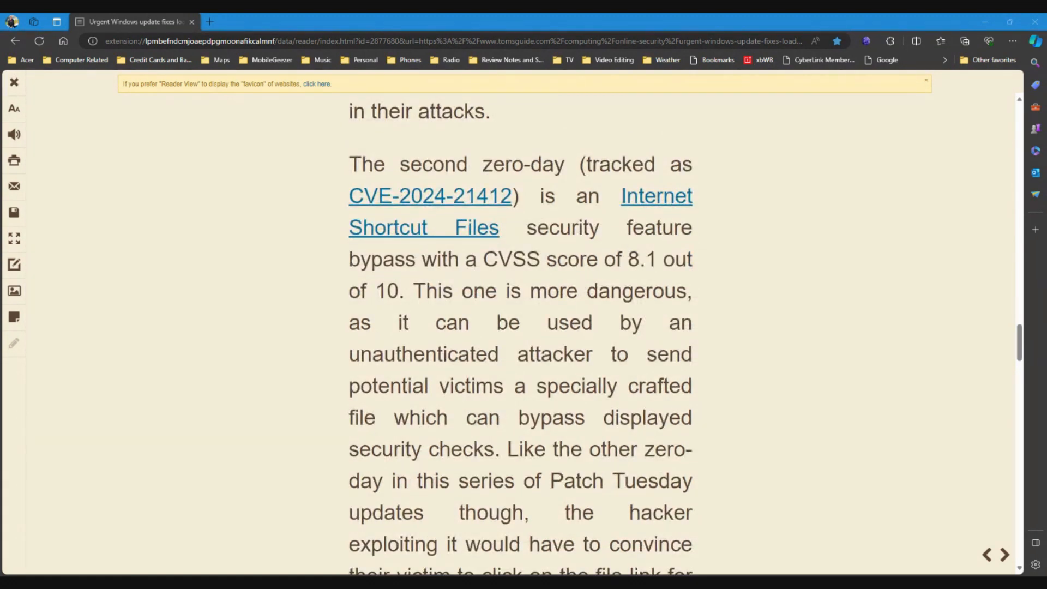
{"action": "scroll", "scroll_direction": "down", "scroll_amount": 3}
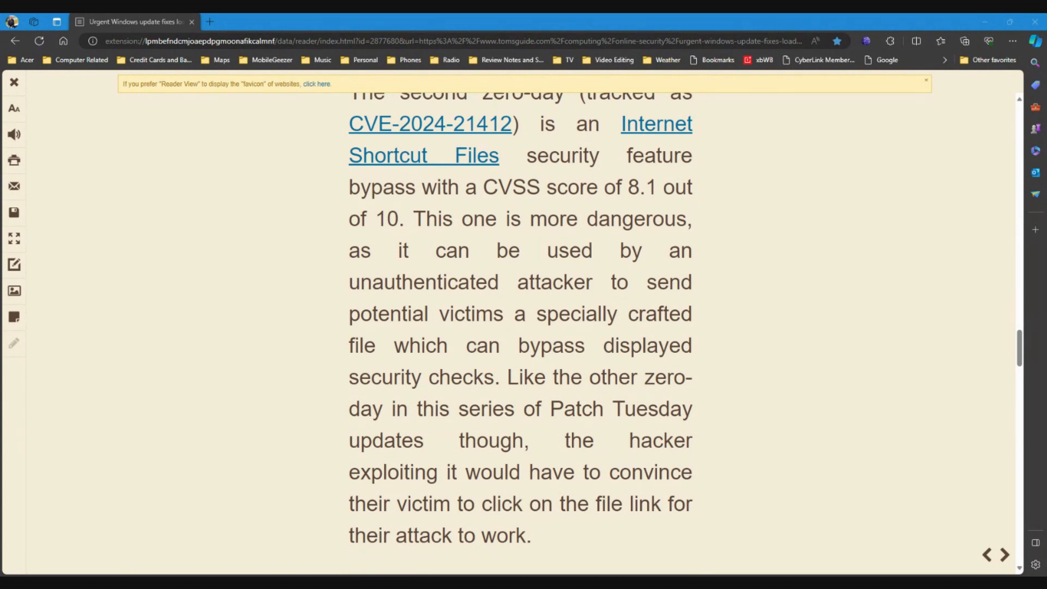
{"action": "mouse_move", "coordinate": [560, 542]}
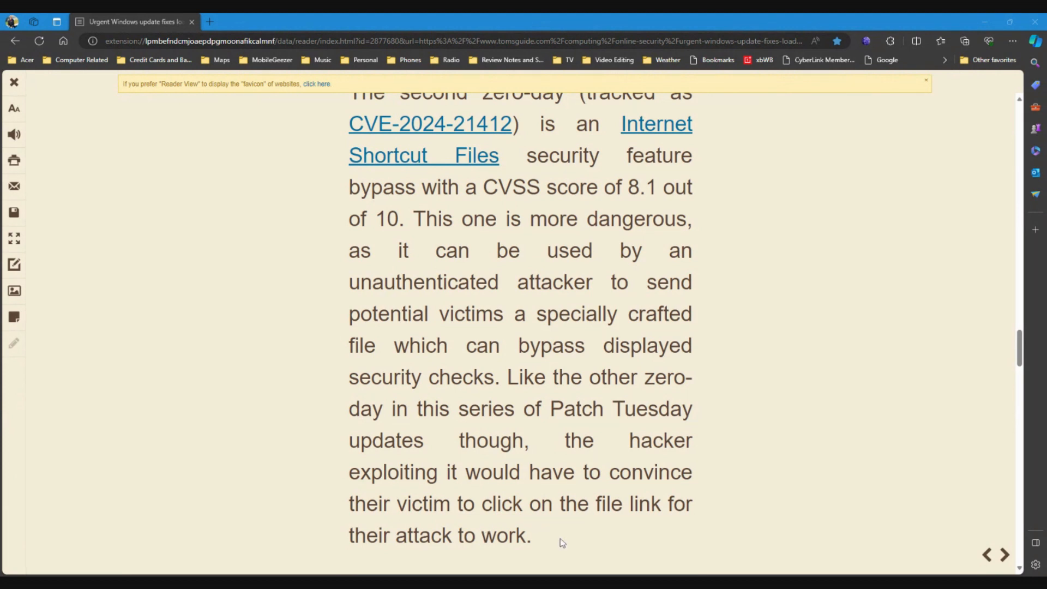
{"action": "scroll", "scroll_direction": "down", "scroll_amount": 3}
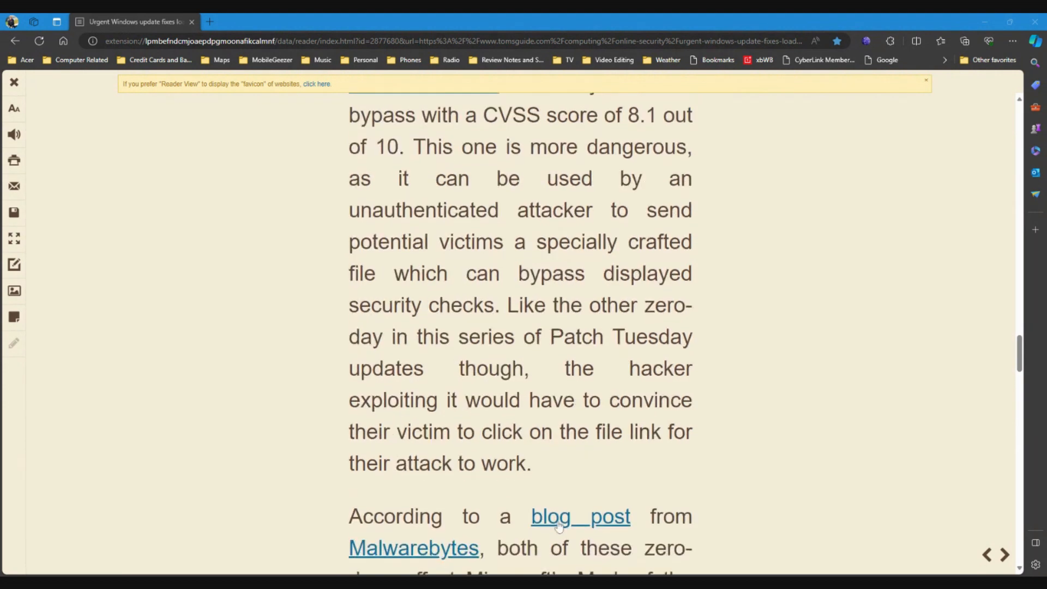
{"action": "scroll", "scroll_direction": "down", "scroll_amount": 3}
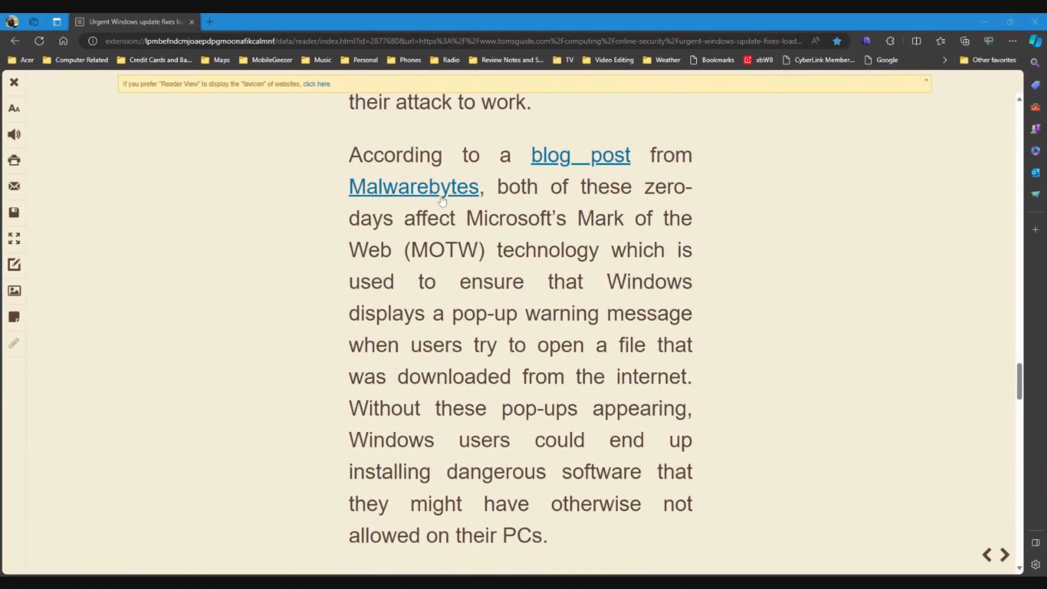
{"action": "mouse_move", "coordinate": [466, 243]}
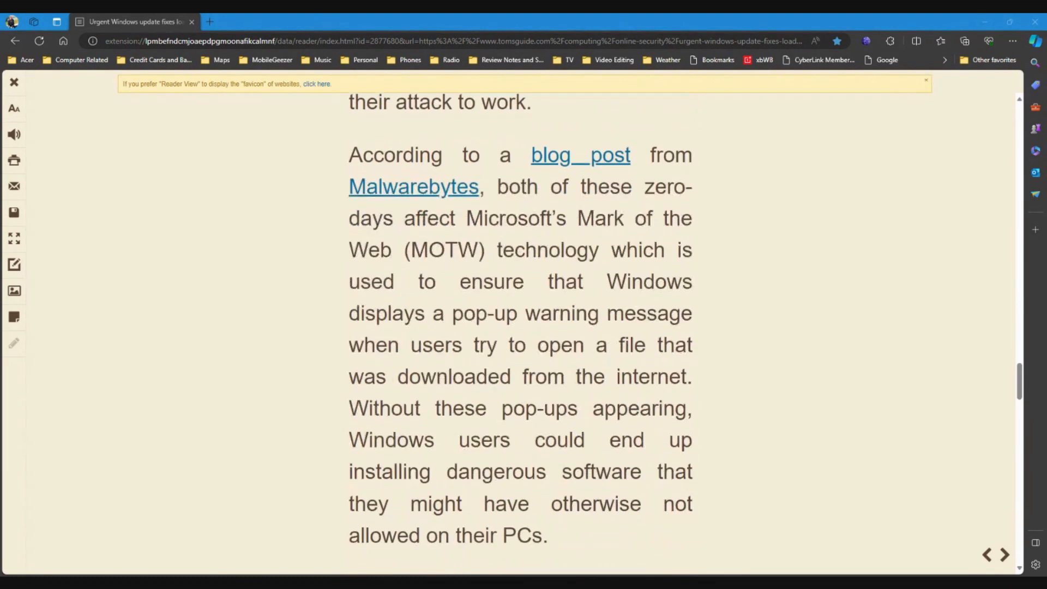
{"action": "mouse_move", "coordinate": [609, 335]}
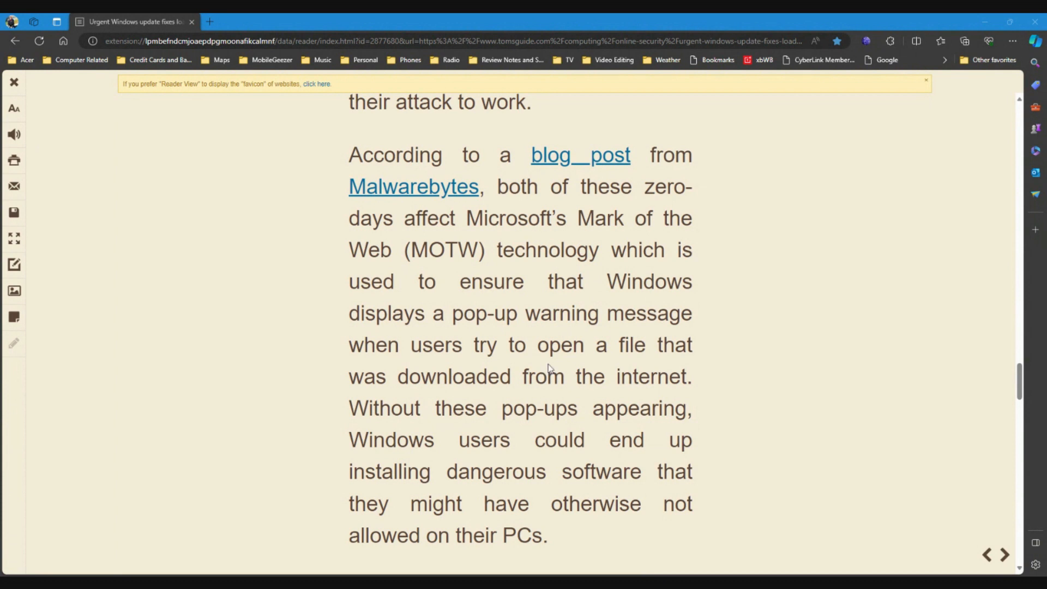
{"action": "mouse_move", "coordinate": [608, 397]}
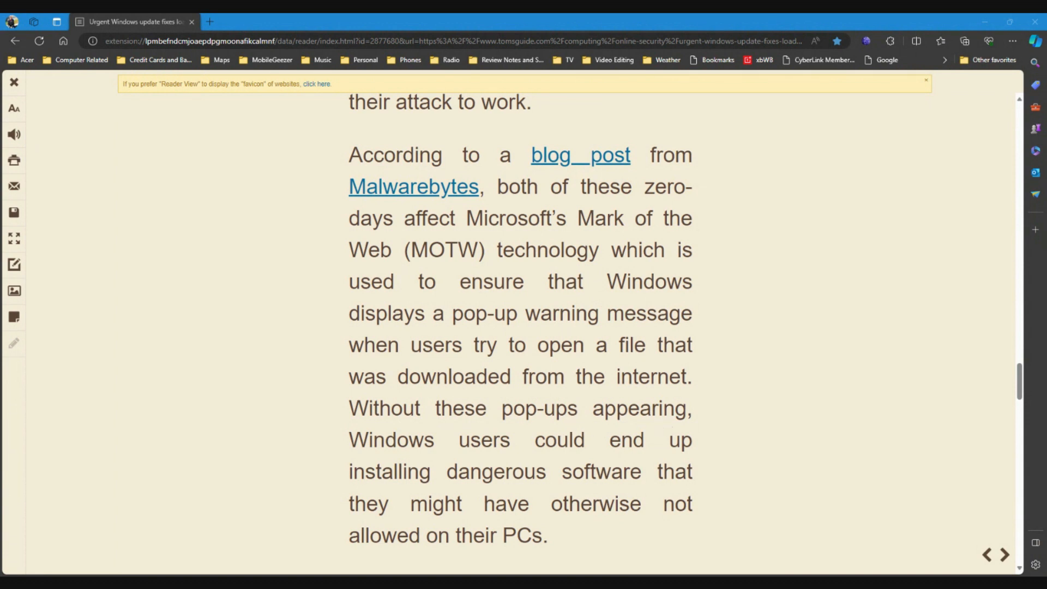
{"action": "mouse_move", "coordinate": [519, 489]}
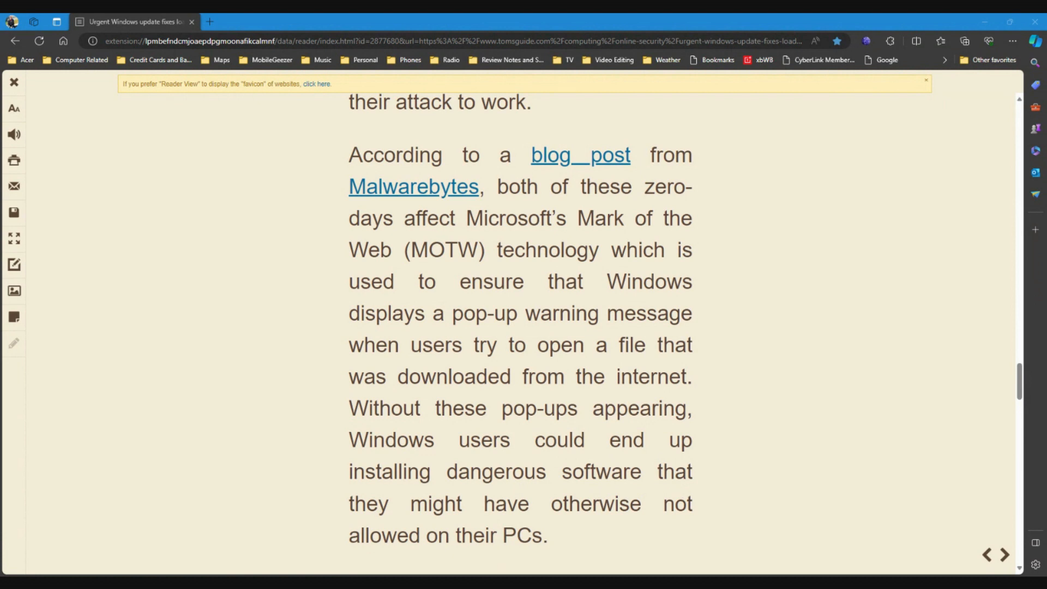
{"action": "mouse_move", "coordinate": [590, 525]}
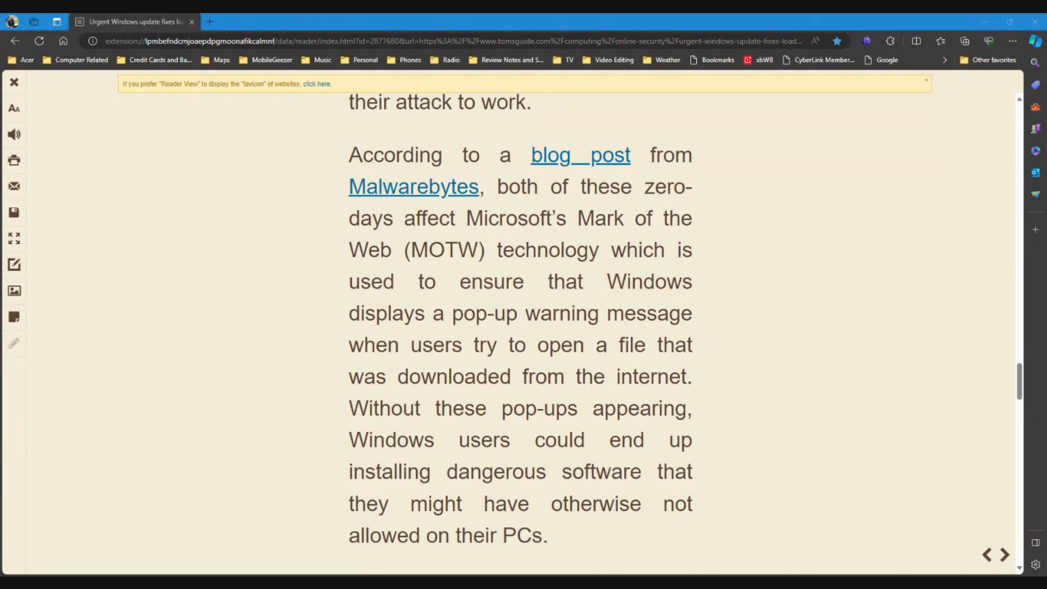
- Reach the 'How to keep your PC safe from hackers' section and its install-updates-promptly paragraph
{"action": "scroll", "scroll_direction": "down", "scroll_amount": 3}
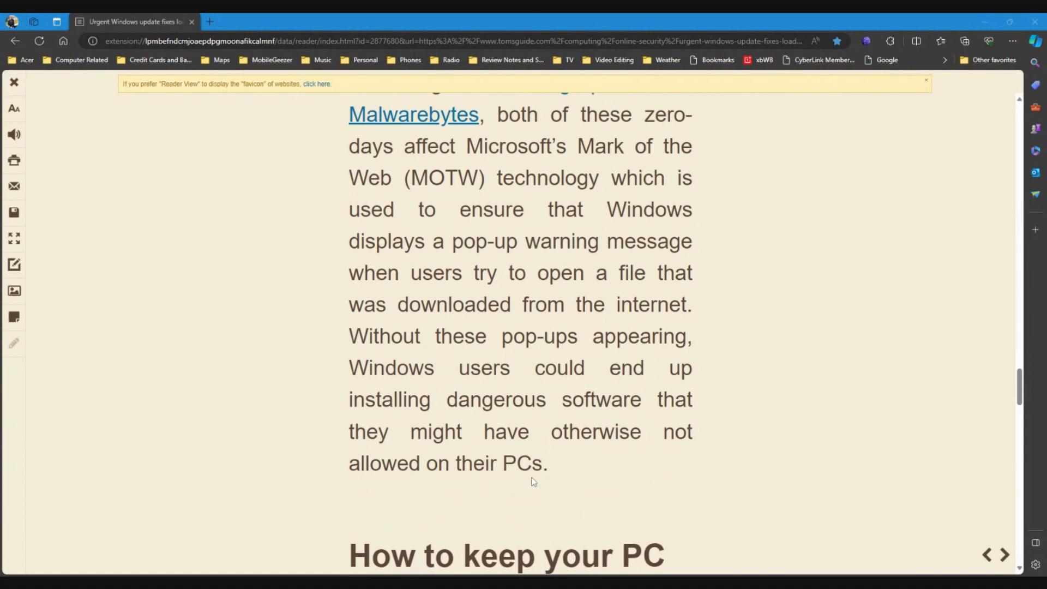
{"action": "scroll", "scroll_direction": "down", "scroll_amount": 3}
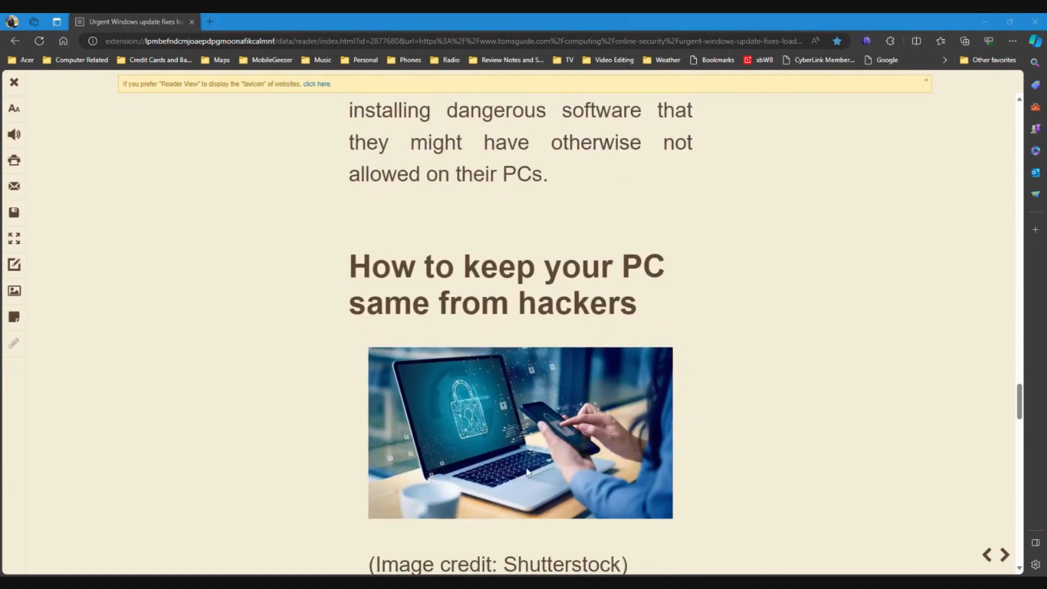
{"action": "scroll", "scroll_direction": "down", "scroll_amount": 3}
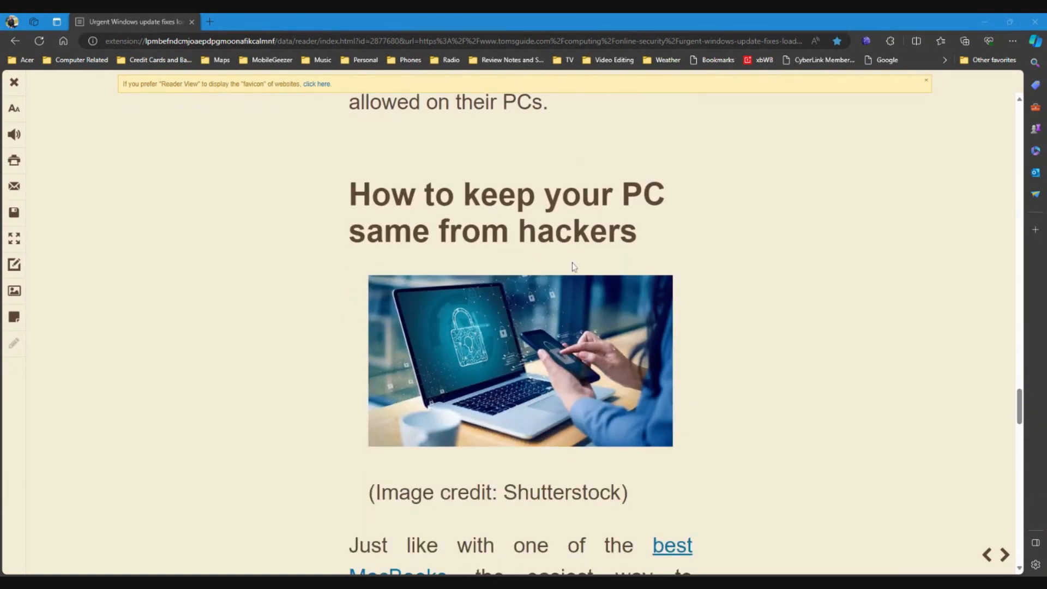
{"action": "scroll", "scroll_direction": "down", "scroll_amount": 3}
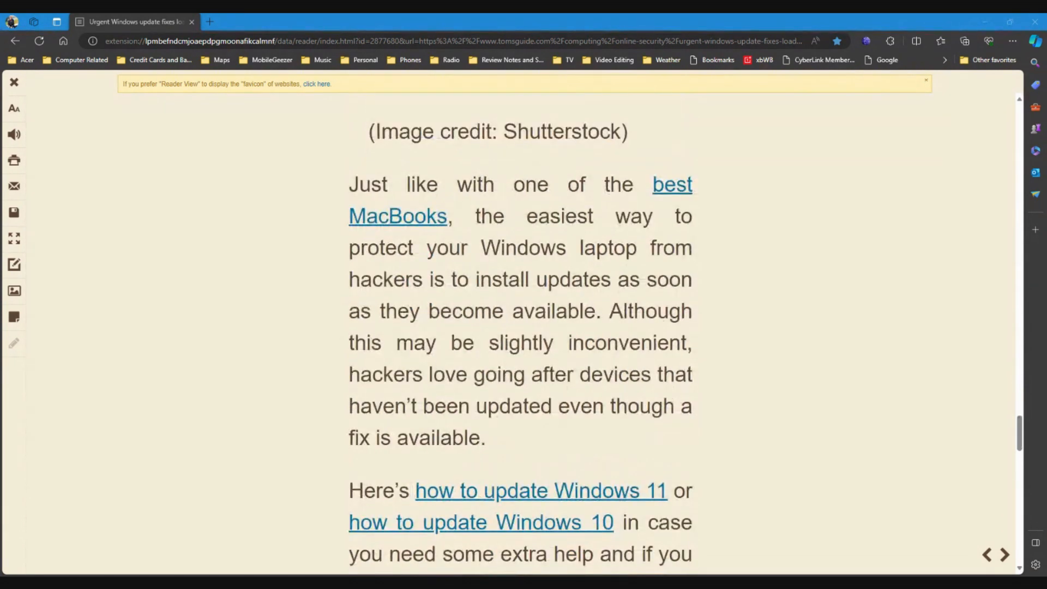
{"action": "scroll", "scroll_direction": "up", "scroll_amount": 3}
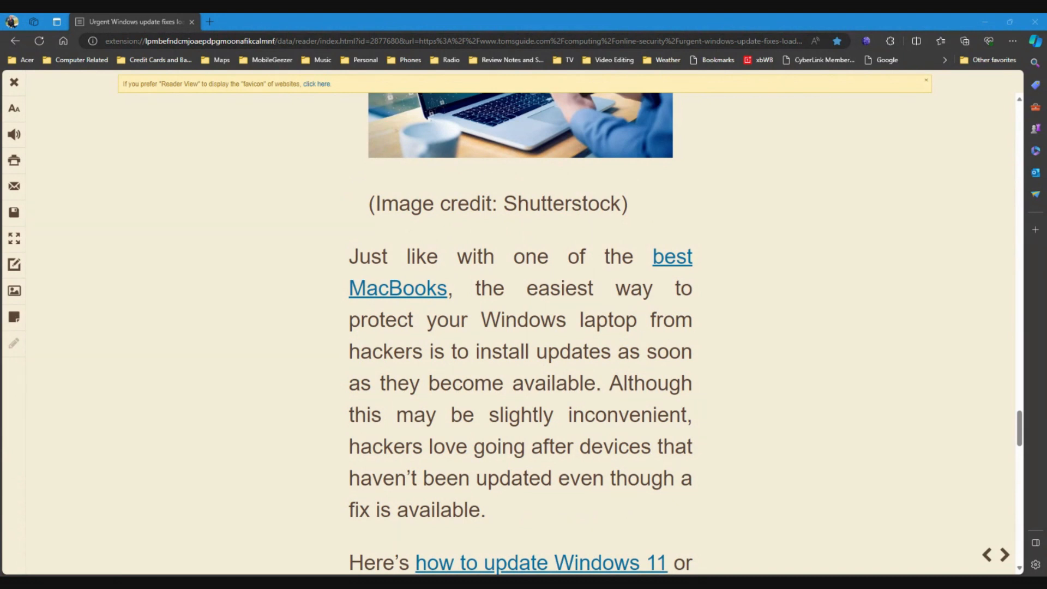
{"action": "mouse_move", "coordinate": [526, 405]}
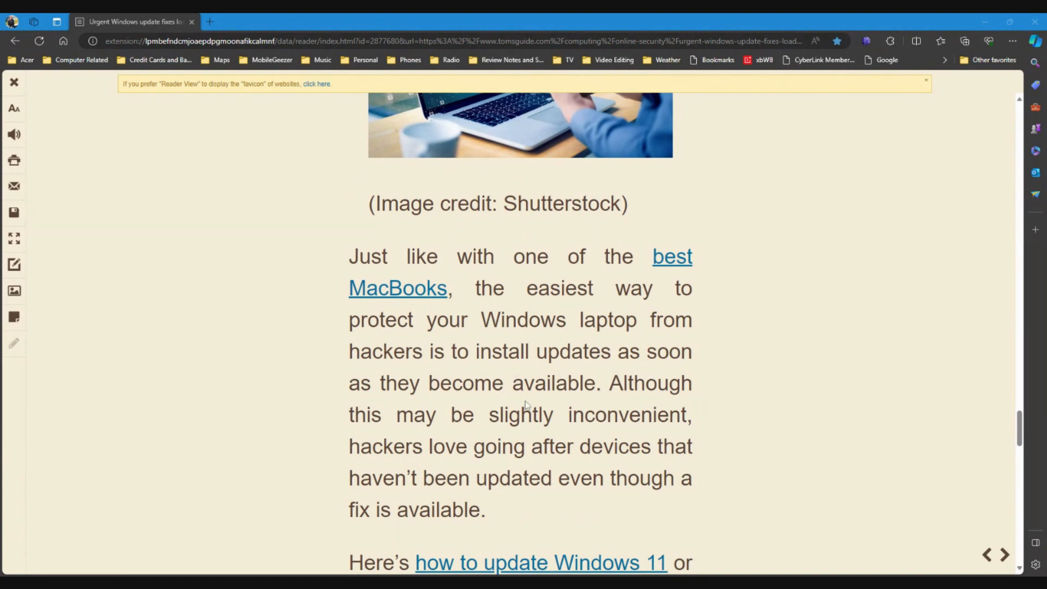
{"action": "scroll", "scroll_direction": "up", "scroll_amount": 3}
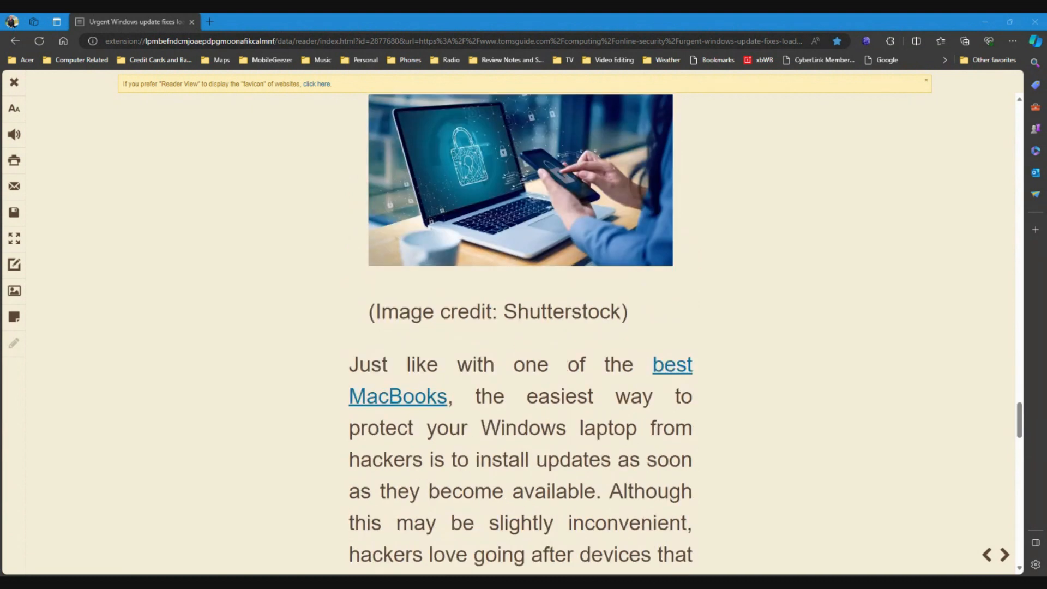
{"action": "scroll", "scroll_direction": "down", "scroll_amount": 3}
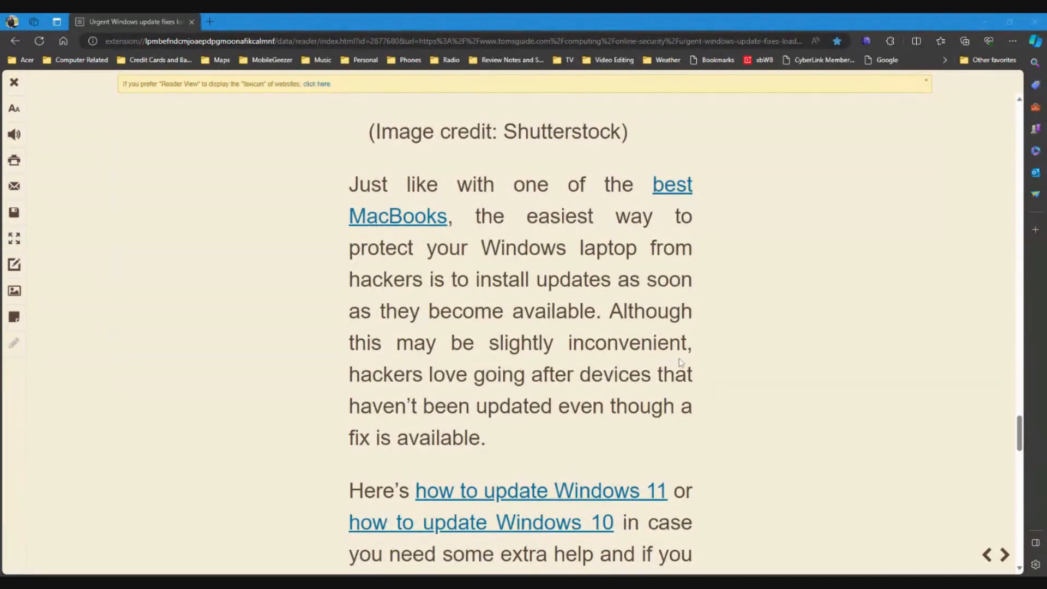
{"action": "mouse_move", "coordinate": [671, 393]}
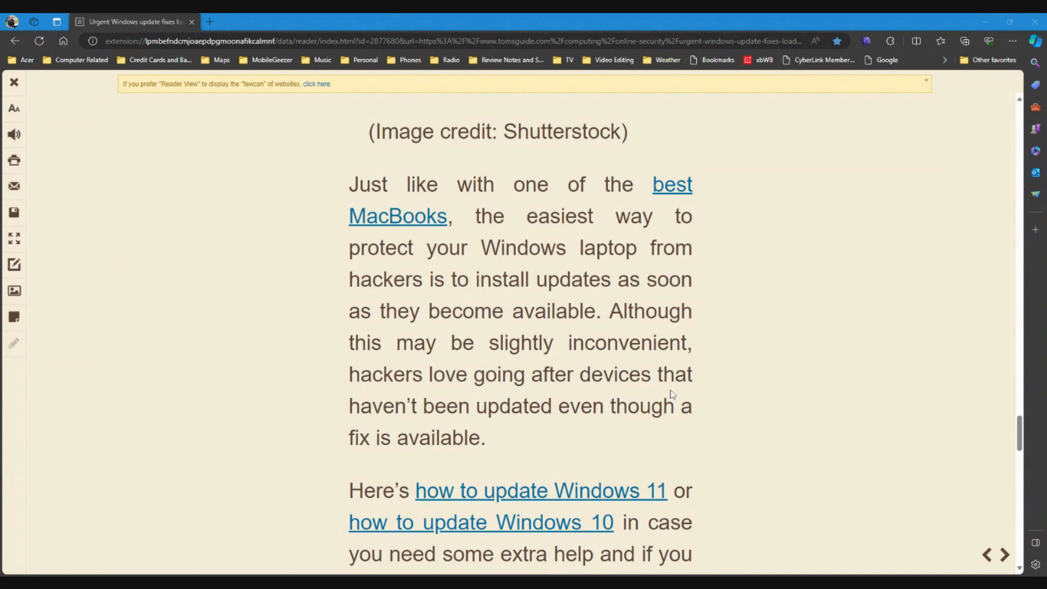
{"action": "mouse_move", "coordinate": [510, 423]}
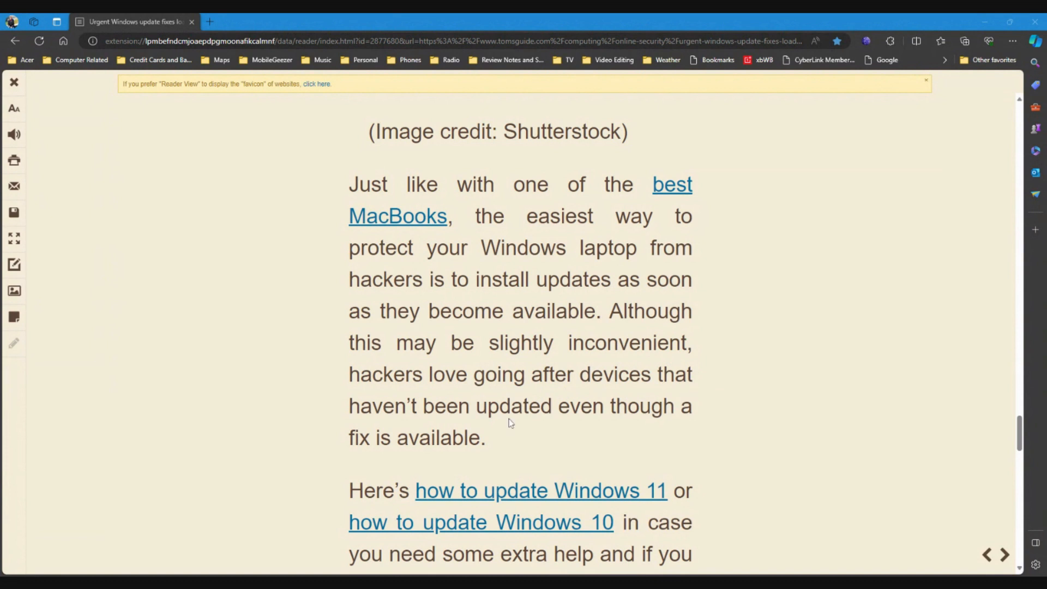
{"action": "mouse_move", "coordinate": [570, 458]}
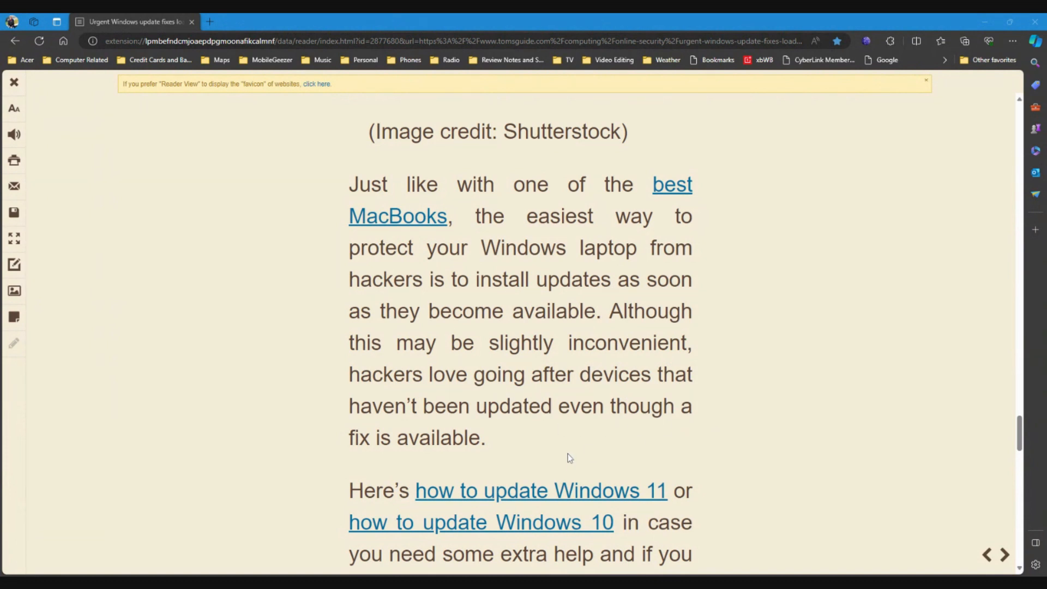
- Move down to the paragraph linking the Windows 11/10 update and stuck-update guides
{"action": "scroll", "scroll_direction": "down", "scroll_amount": 3}
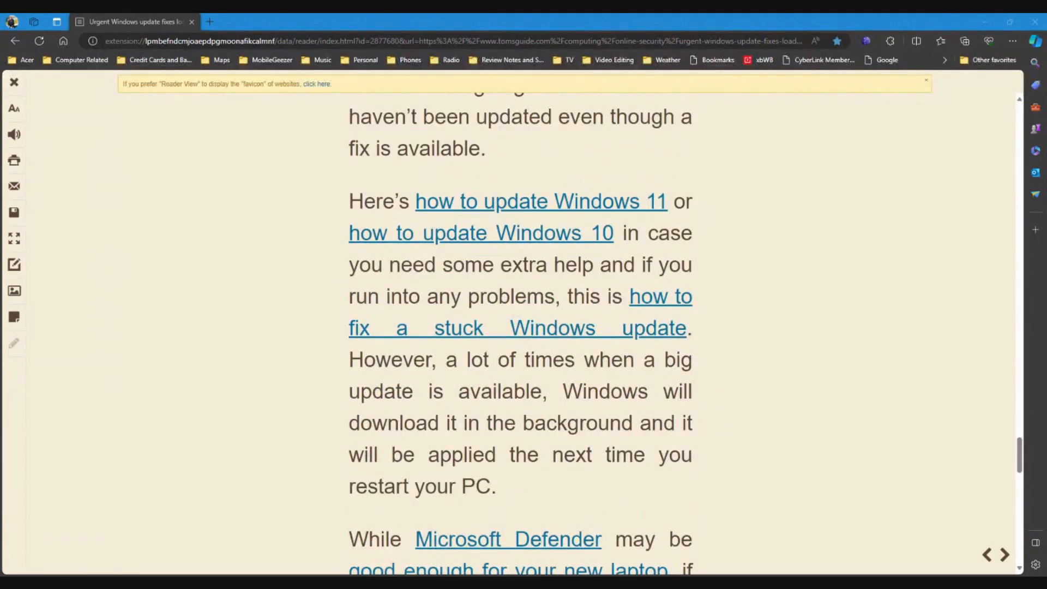
{"action": "mouse_move", "coordinate": [549, 252]}
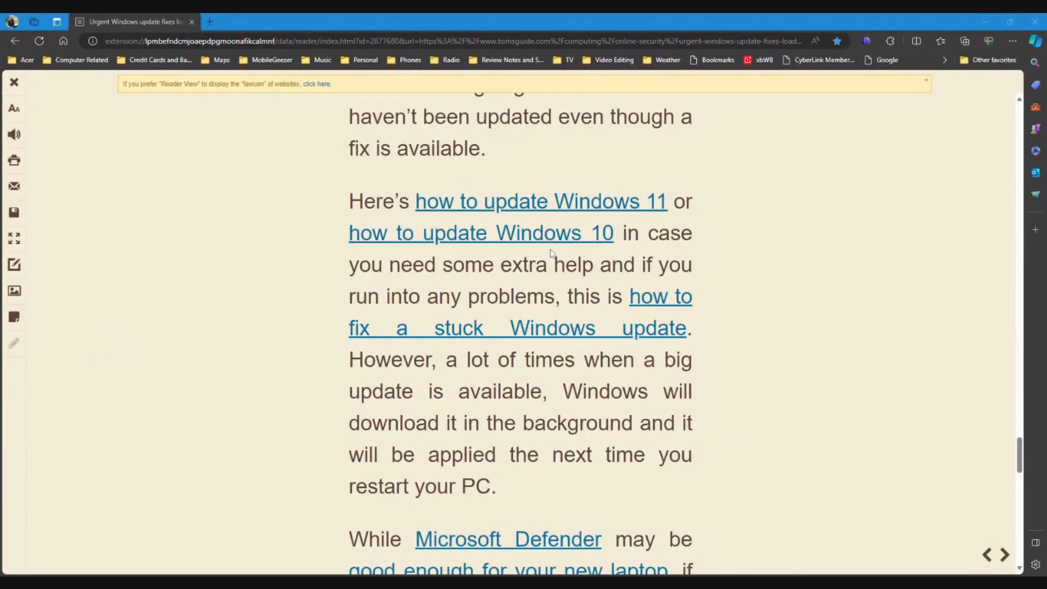
{"action": "mouse_move", "coordinate": [657, 284]}
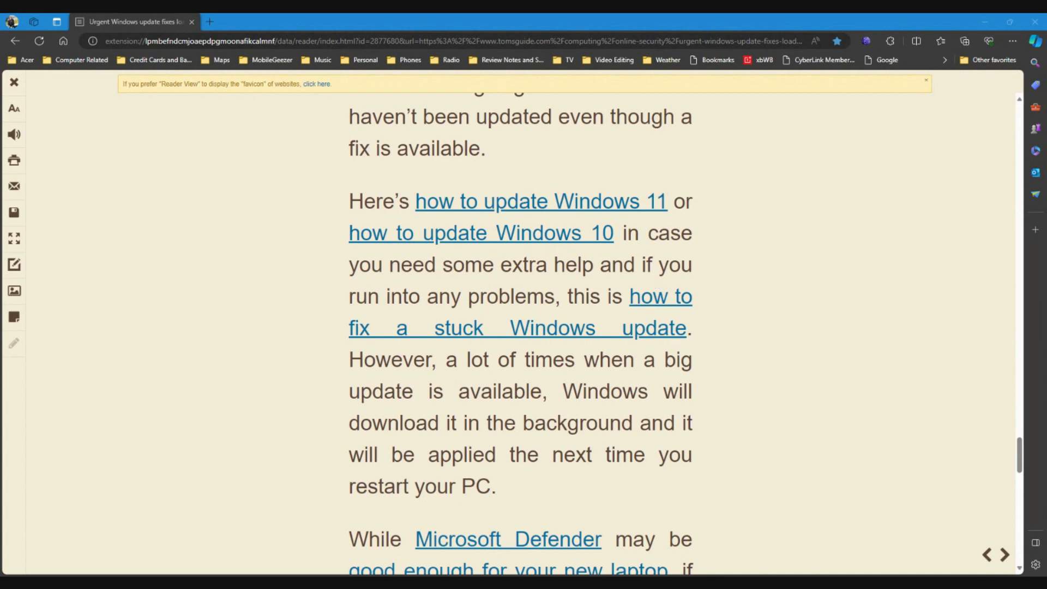
{"action": "mouse_move", "coordinate": [658, 317]}
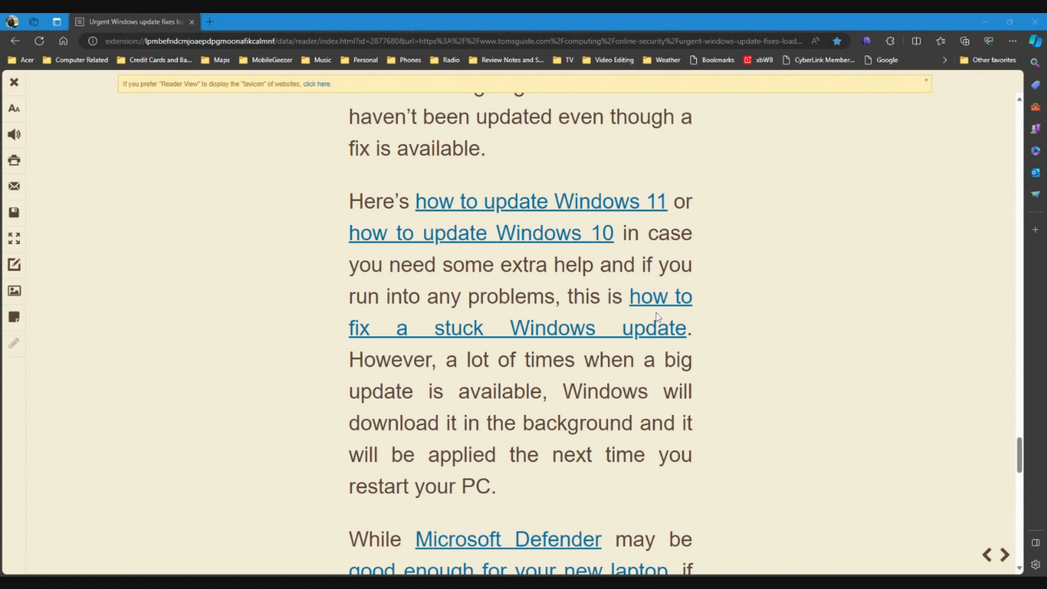
{"action": "mouse_move", "coordinate": [682, 342]}
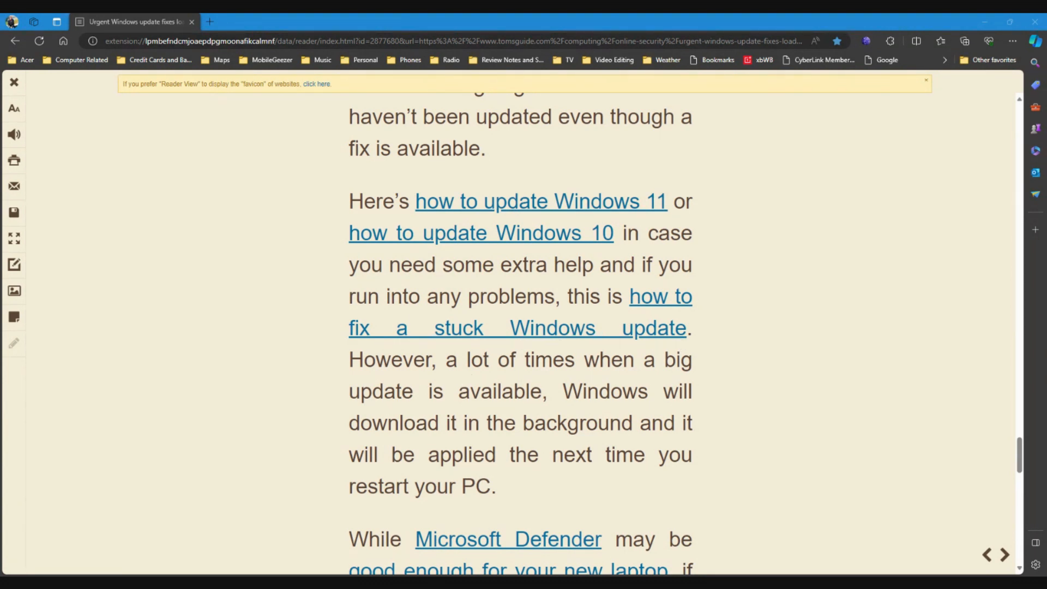
{"action": "mouse_move", "coordinate": [519, 441]}
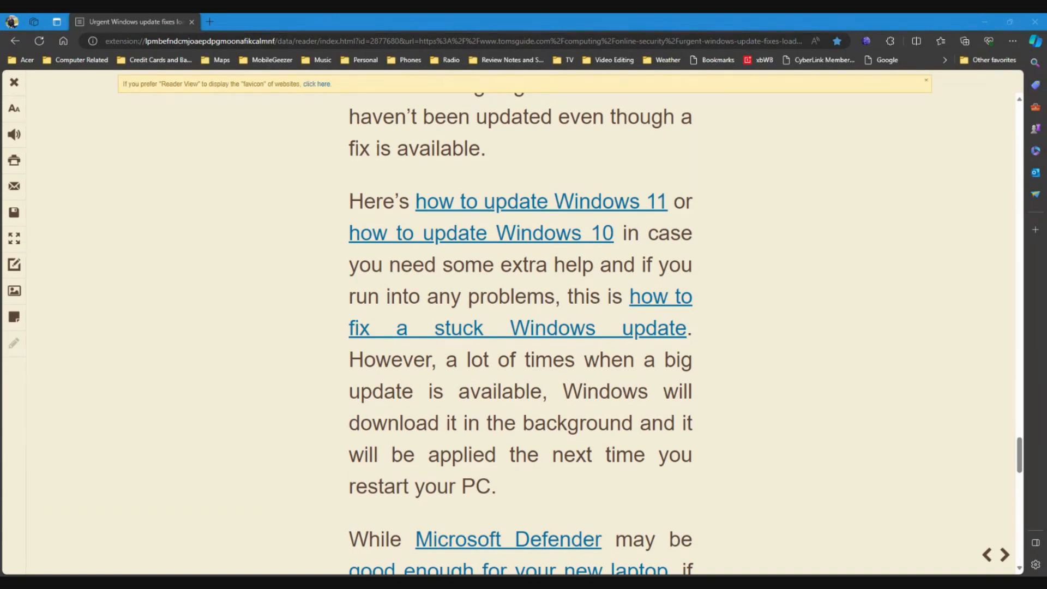
{"action": "mouse_move", "coordinate": [587, 483]}
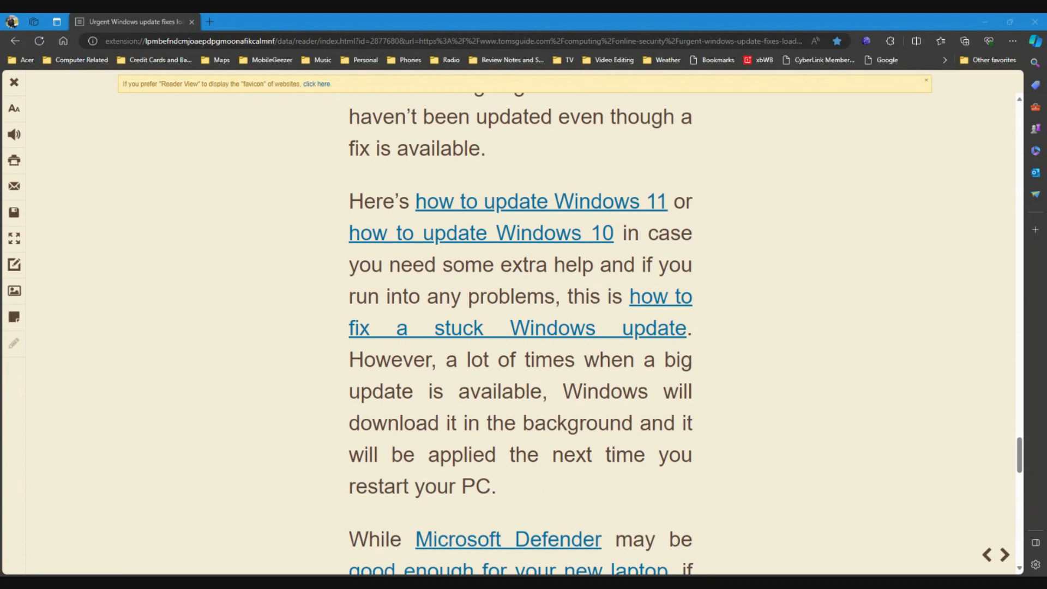
- Return to the top of the article showing the headline, author and date
{"action": "scroll", "scroll_direction": "up", "scroll_amount": 3}
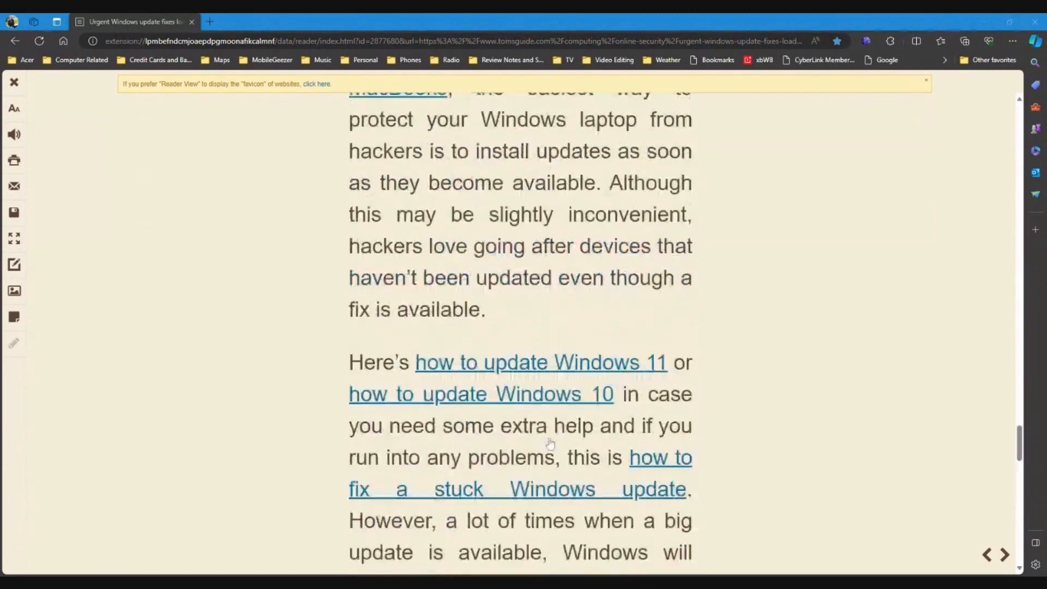
{"action": "scroll", "scroll_direction": "down", "scroll_amount": 3}
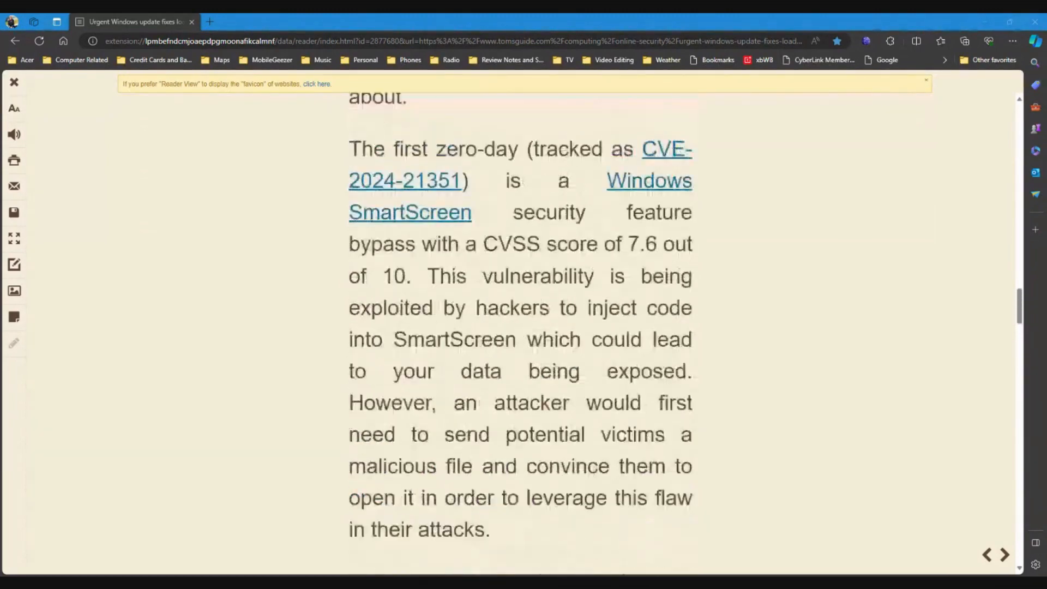
{"action": "scroll", "scroll_direction": "up", "scroll_amount": 3}
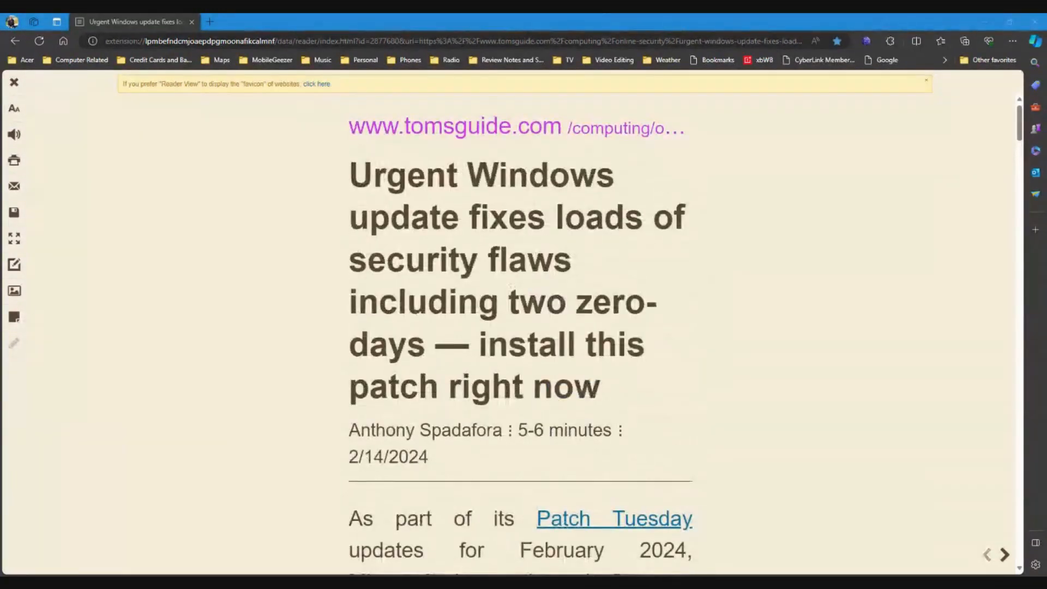